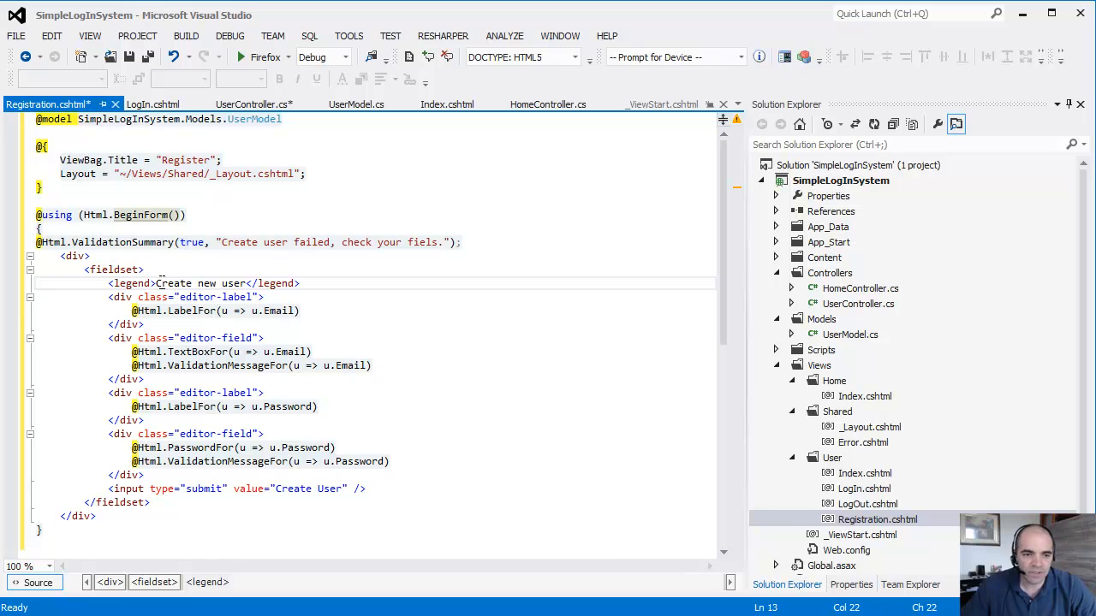
# - Review the Registration POST action in UserController.cs and set a breakpoint at line 52
pyautogui.doubleClick(202, 284)
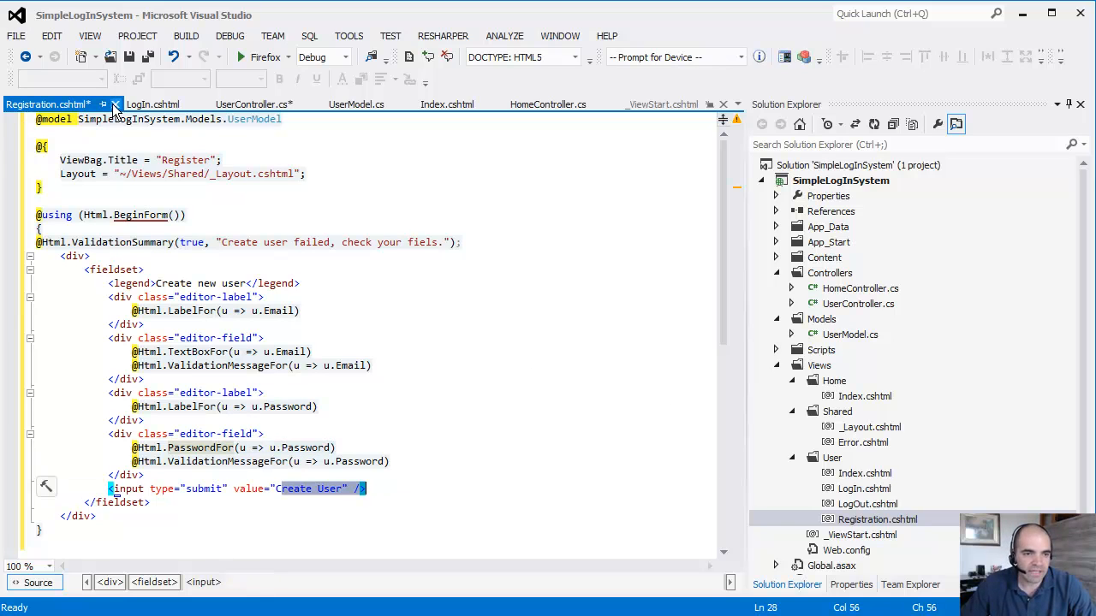
pyautogui.moveTo(113, 106)
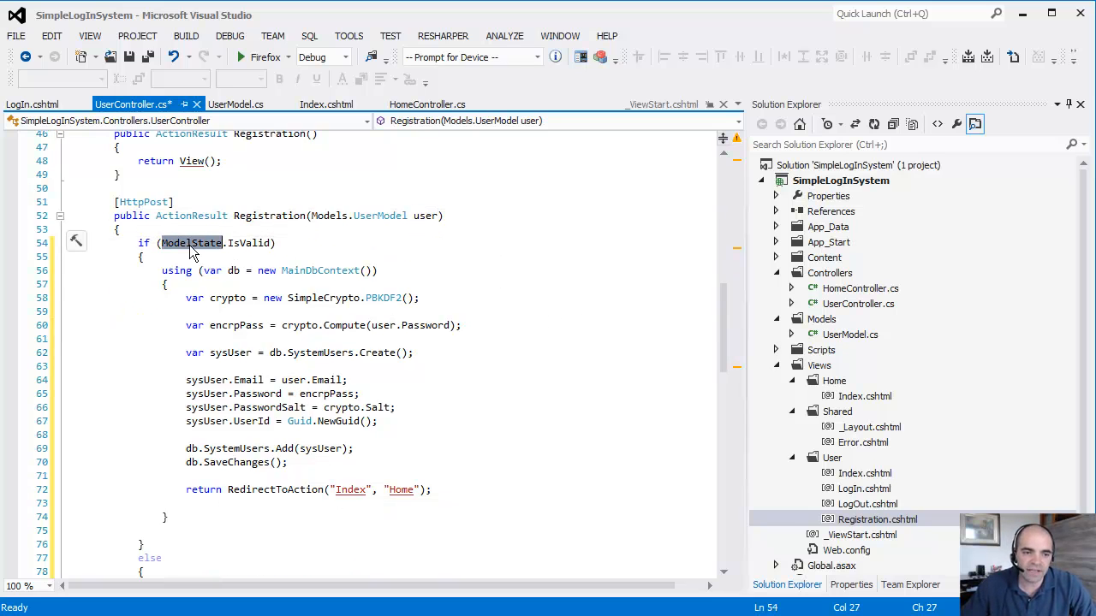
pyautogui.moveTo(486, 272)
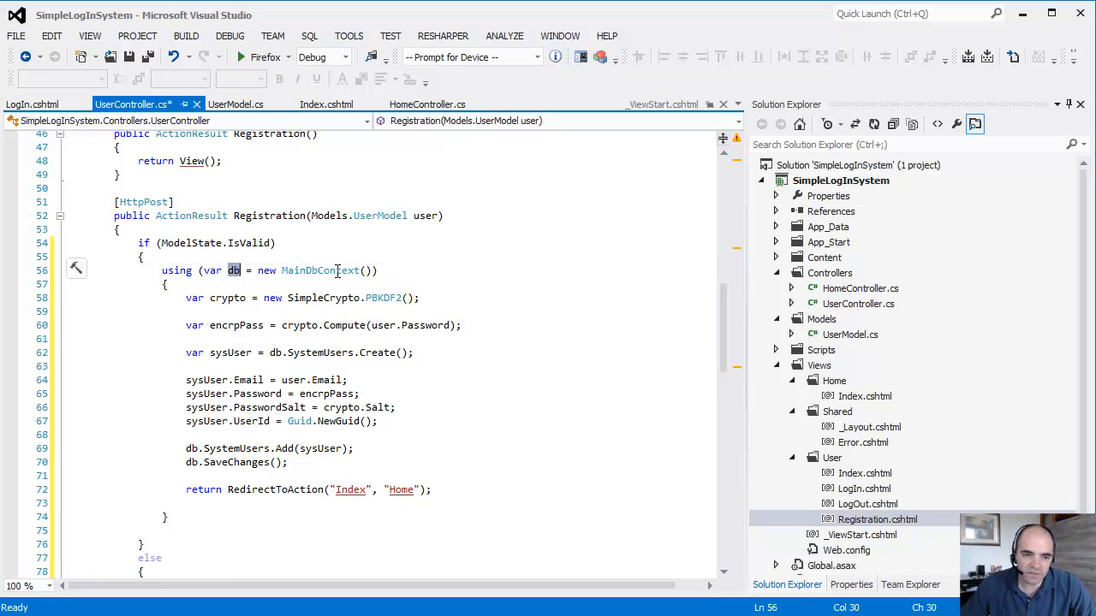
pyautogui.doubleClick(322, 271)
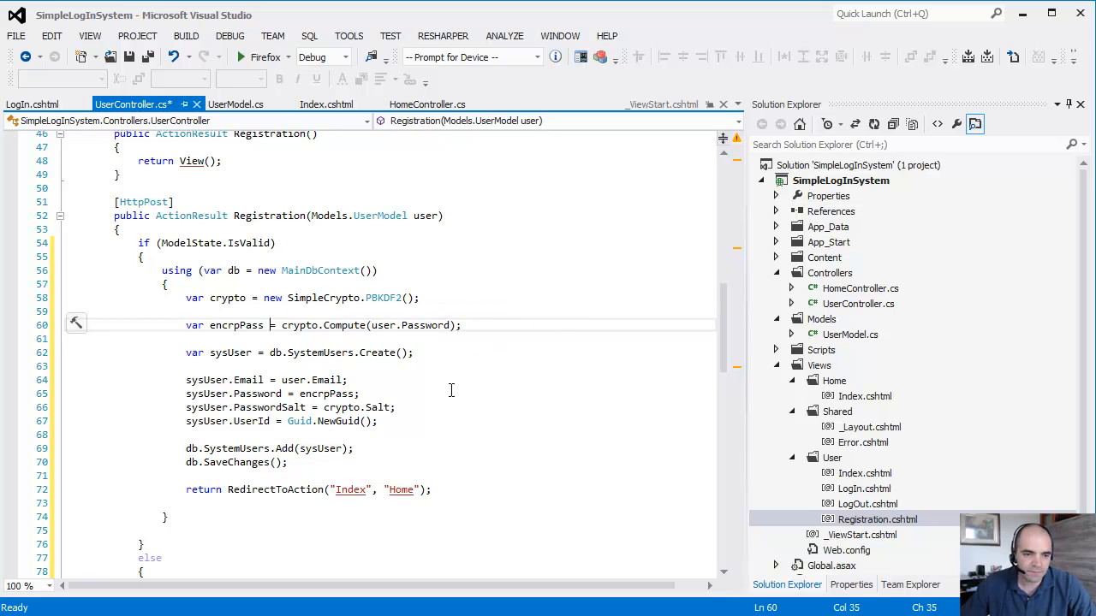
pyautogui.moveTo(425, 326)
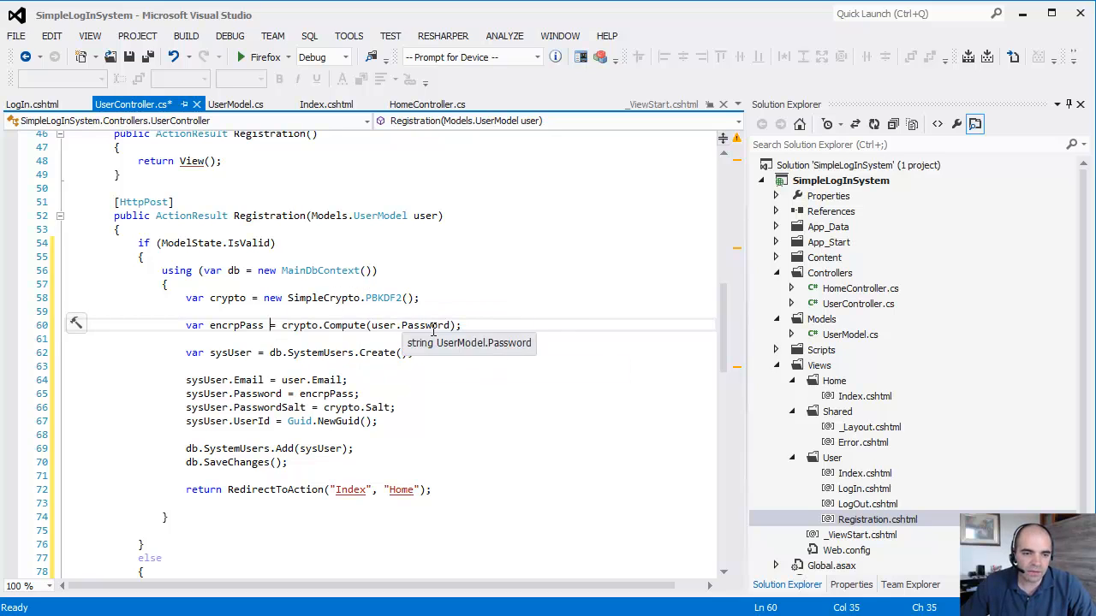
pyautogui.doubleClick(425, 326)
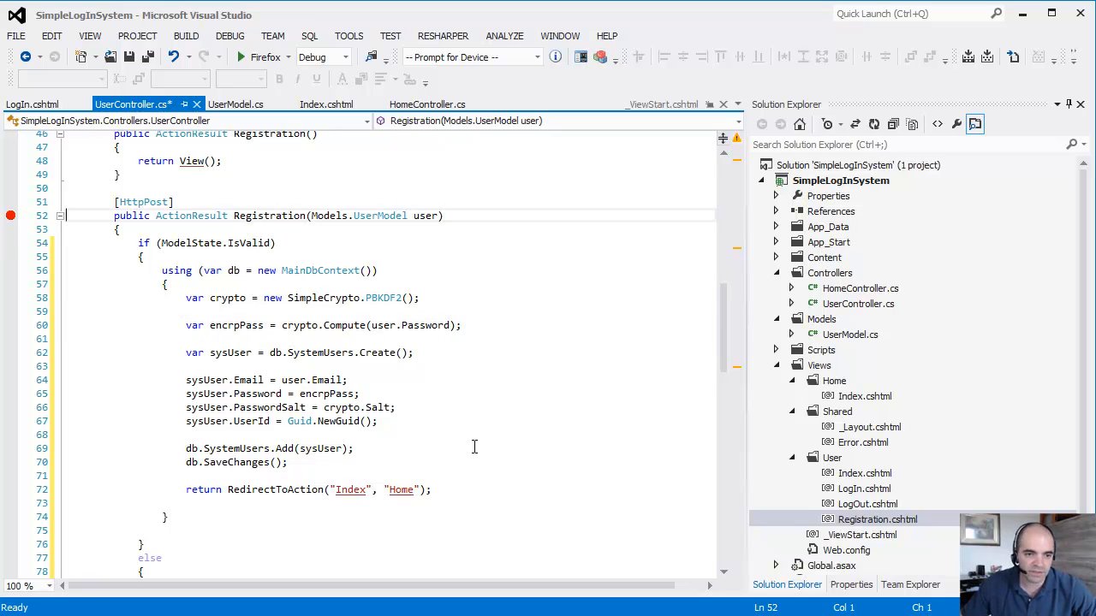
pyautogui.scroll(-3)
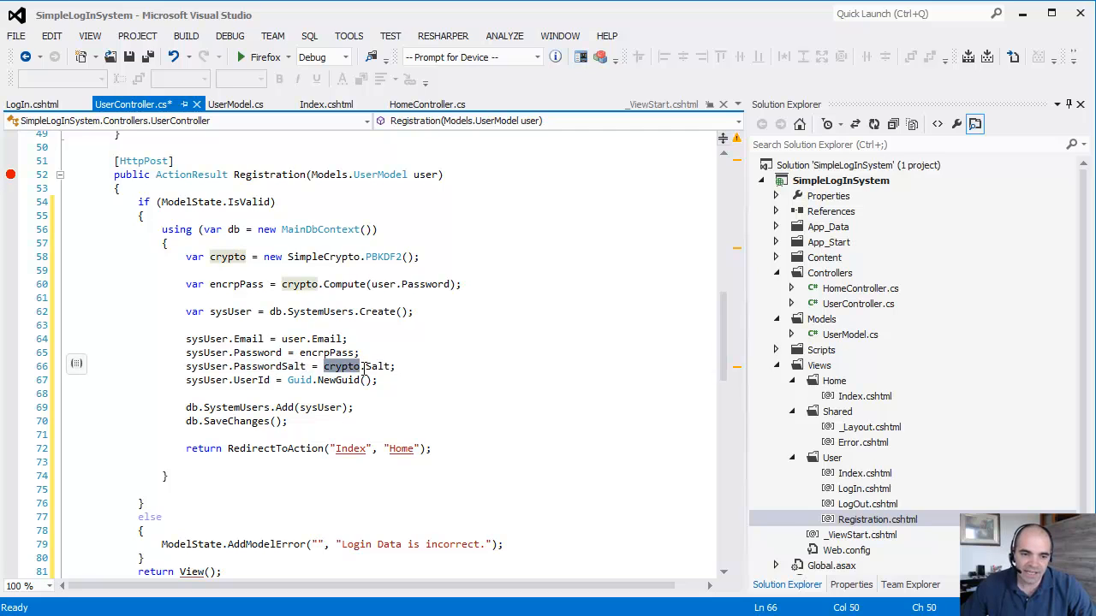
pyautogui.moveTo(298, 380)
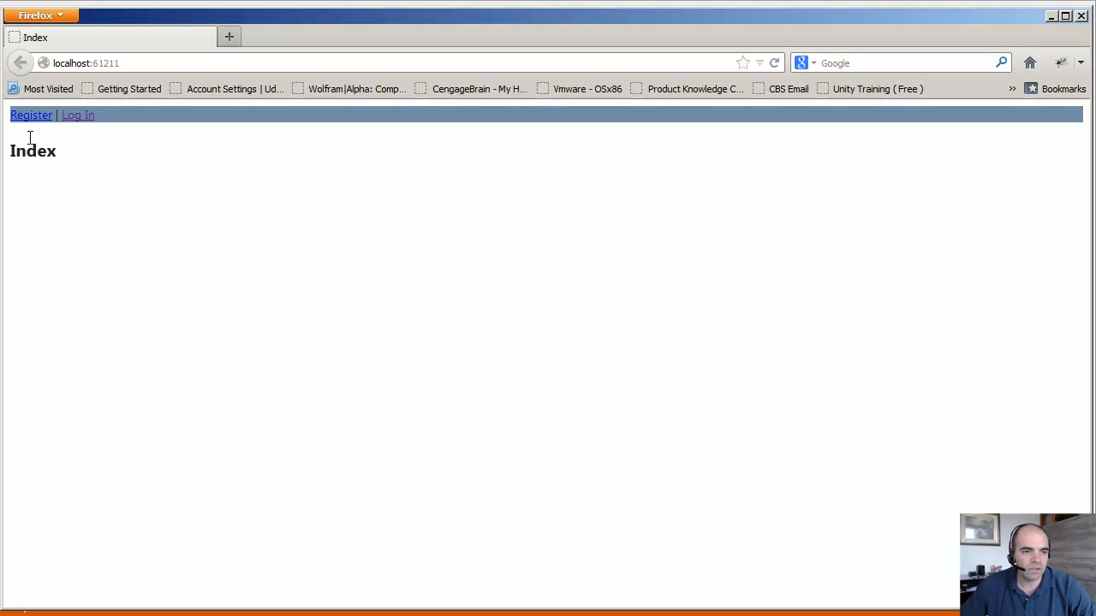
pyautogui.click(31, 114)
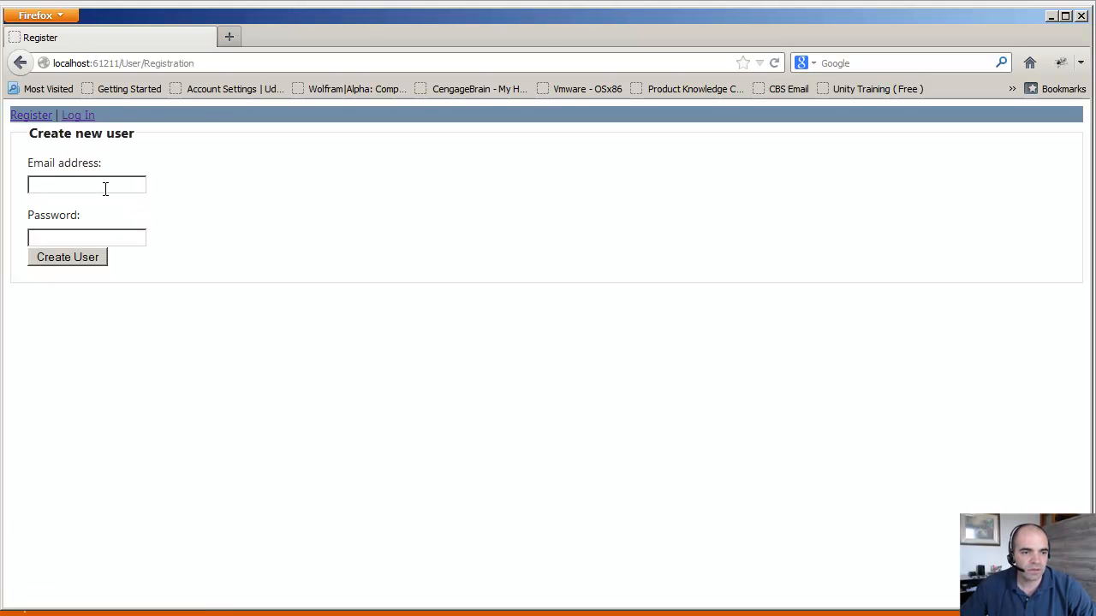
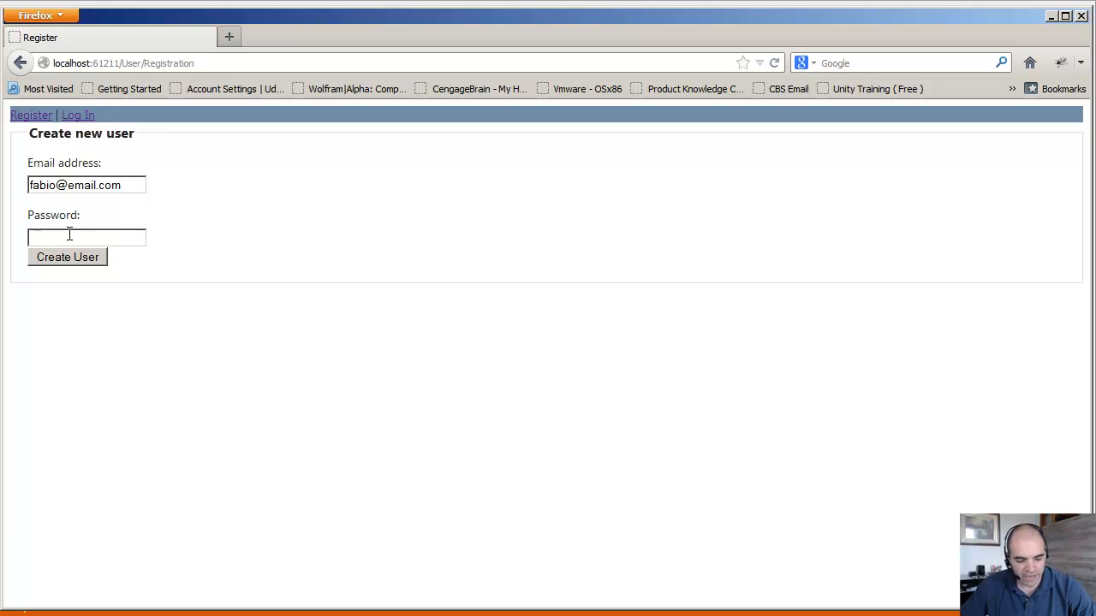
pyautogui.write('password')
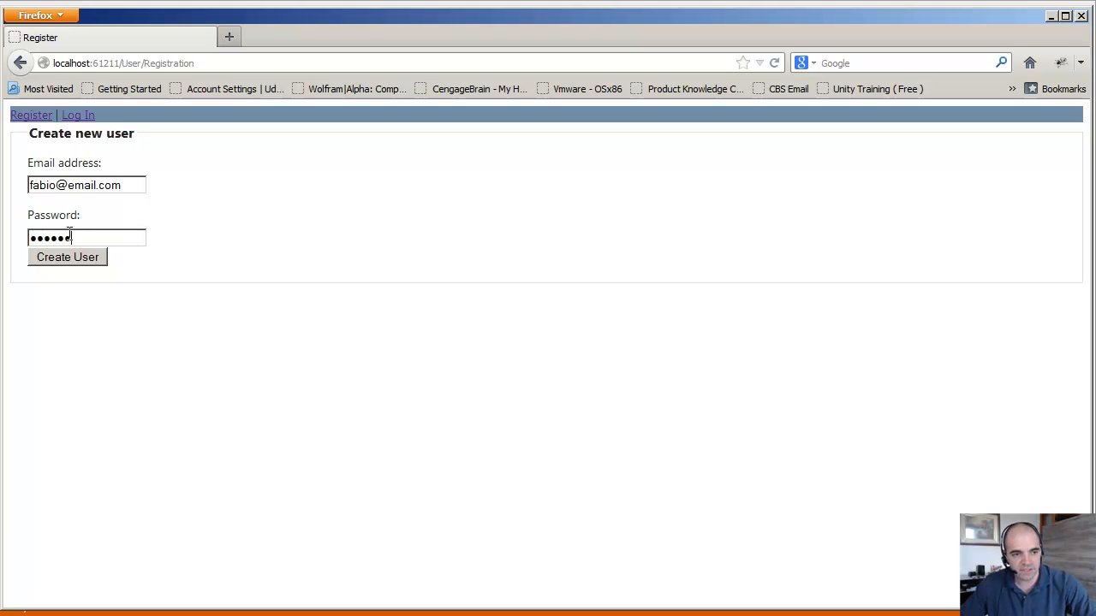
pyautogui.click(67, 257)
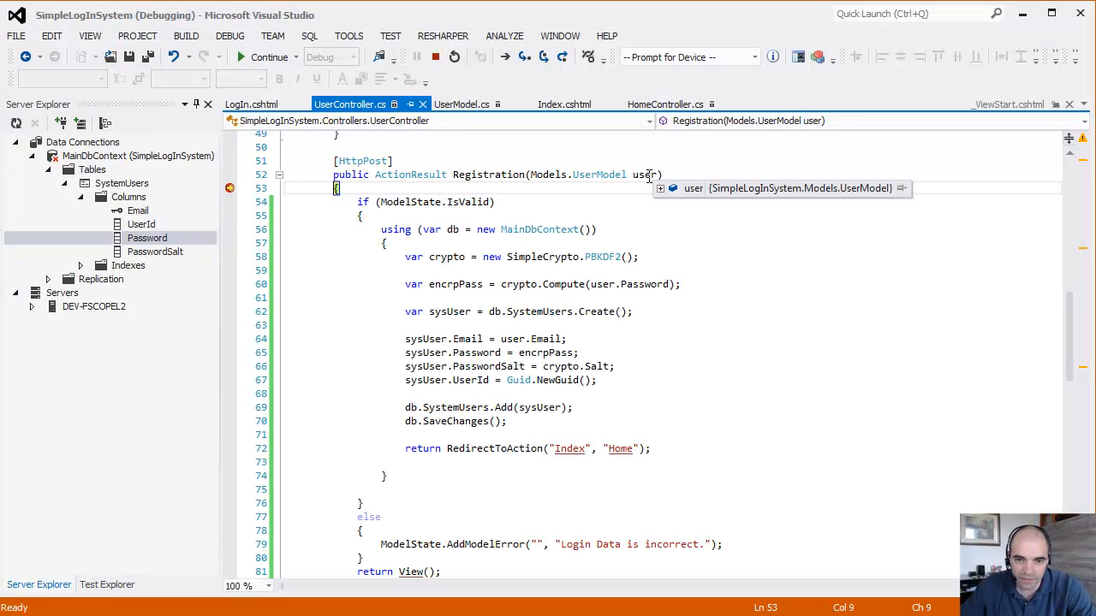
# - Step through the Registration action, inspect the hashed encrpPass value, then dismiss the Text Visualizer
pyautogui.click(661, 189)
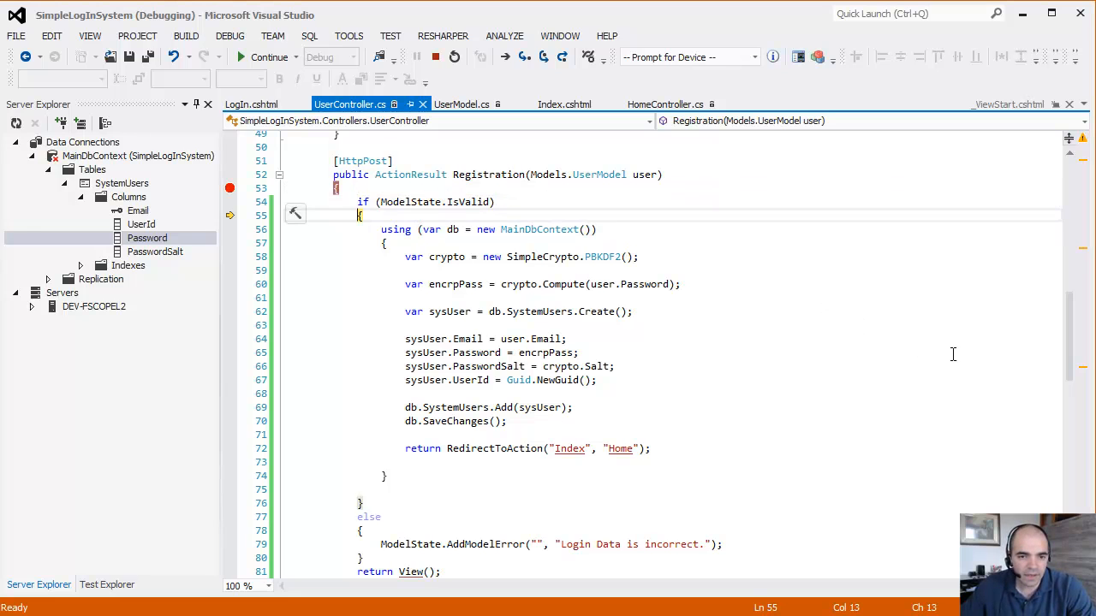
pyautogui.click(979, 104)
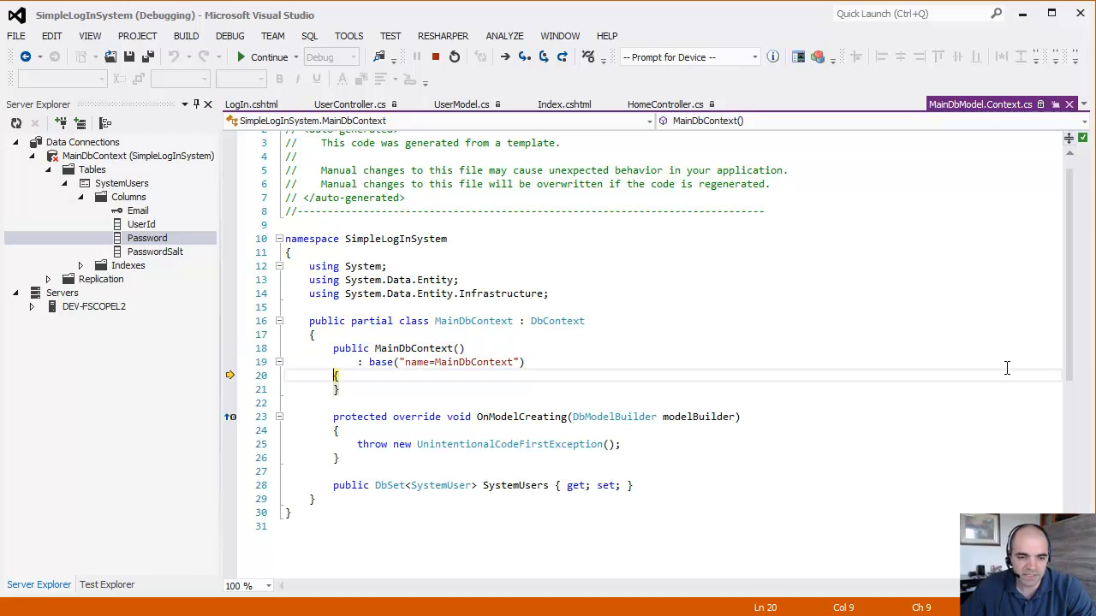
pyautogui.click(350, 104)
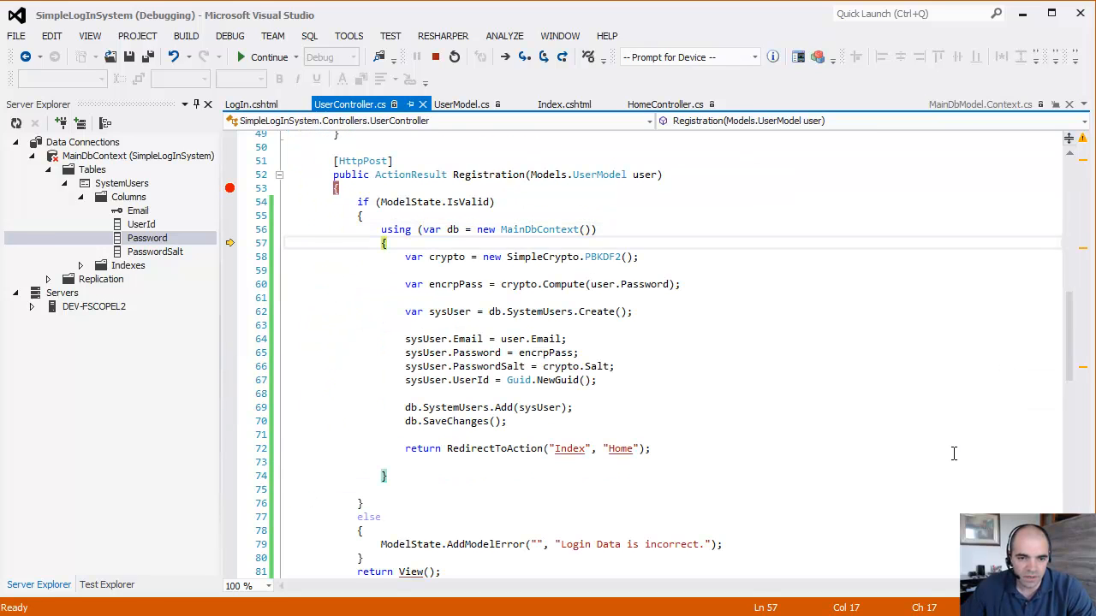
pyautogui.press('F10')
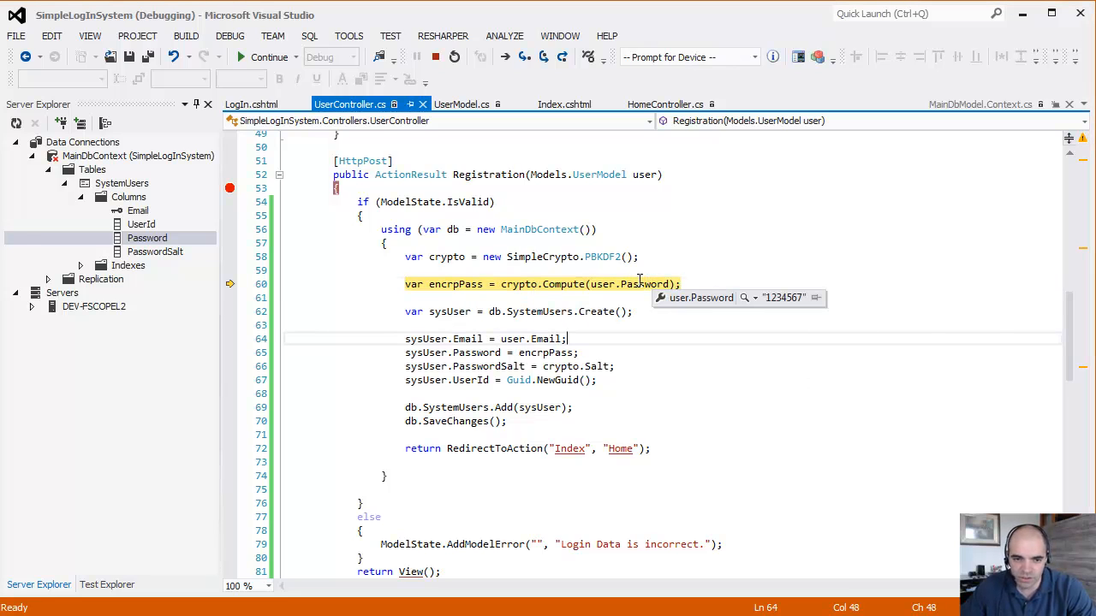
pyautogui.moveTo(568, 284)
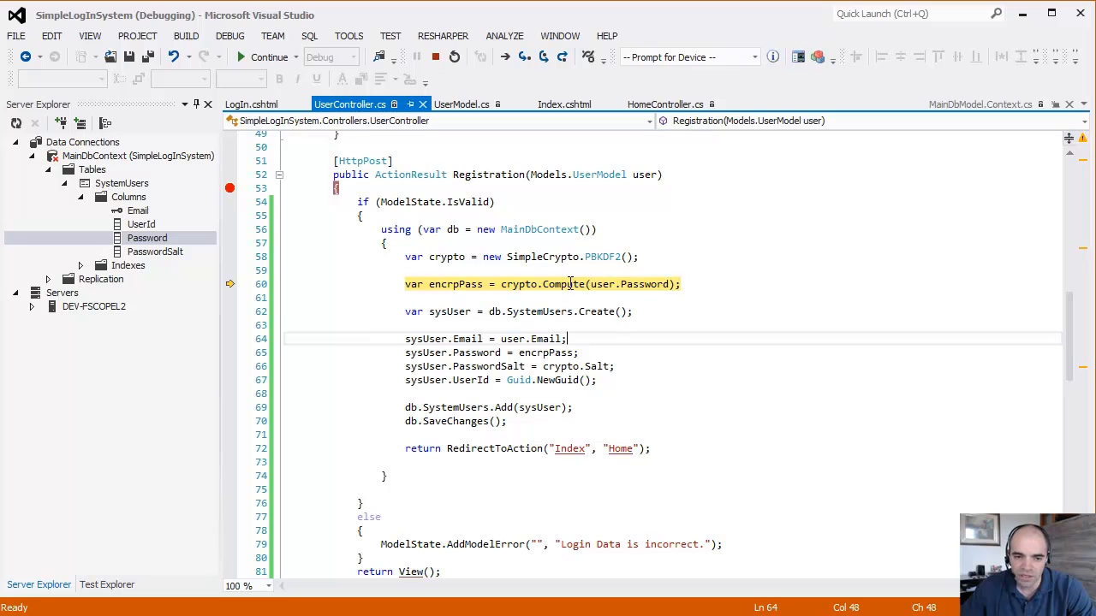
pyautogui.moveTo(453, 284)
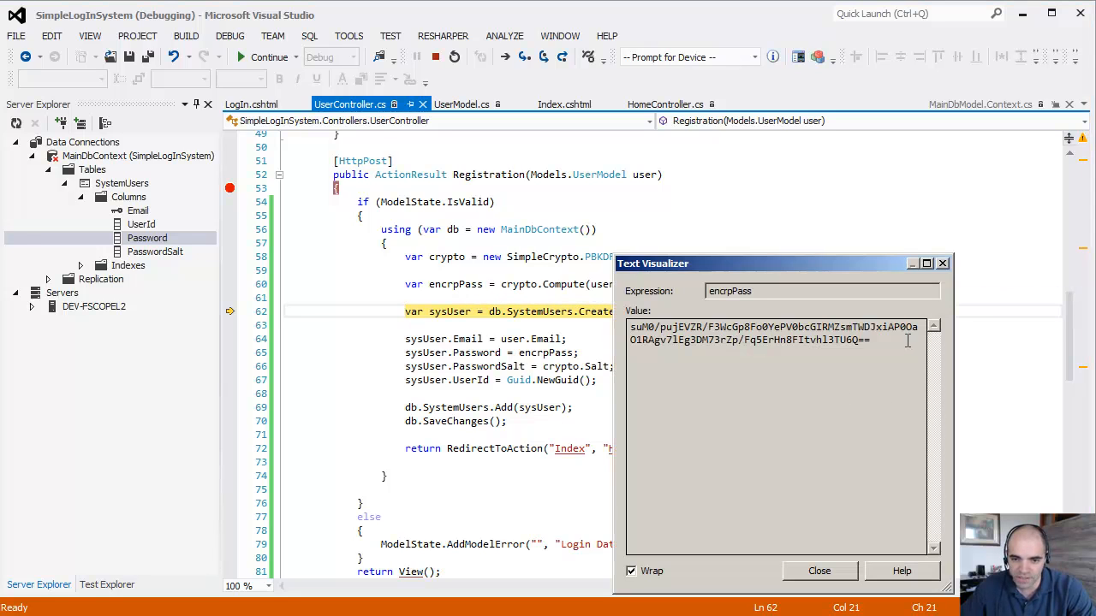
pyautogui.click(818, 572)
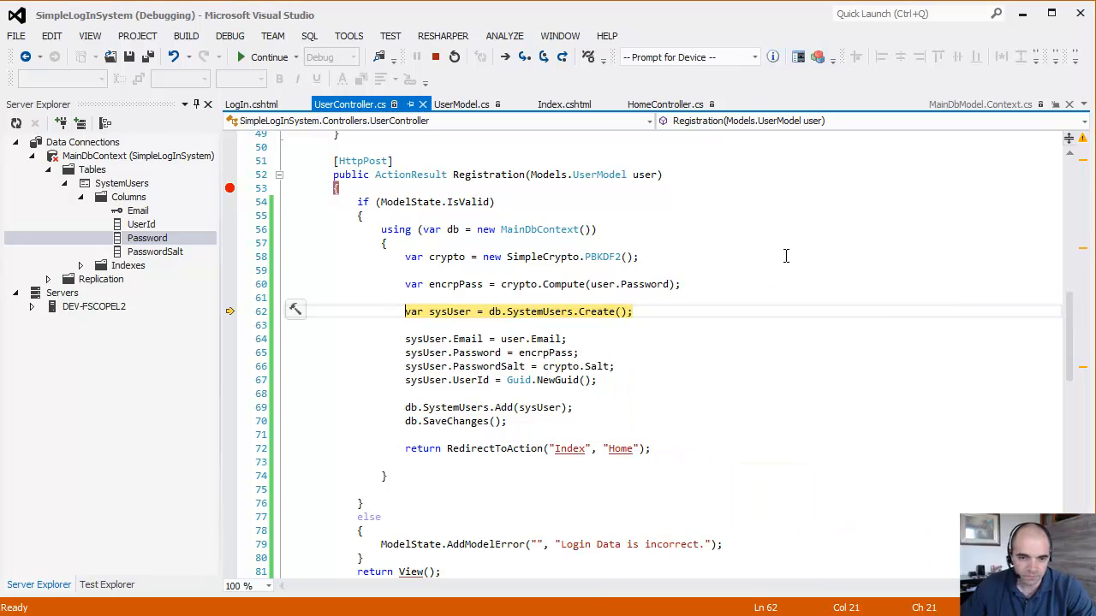
pyautogui.moveTo(575, 321)
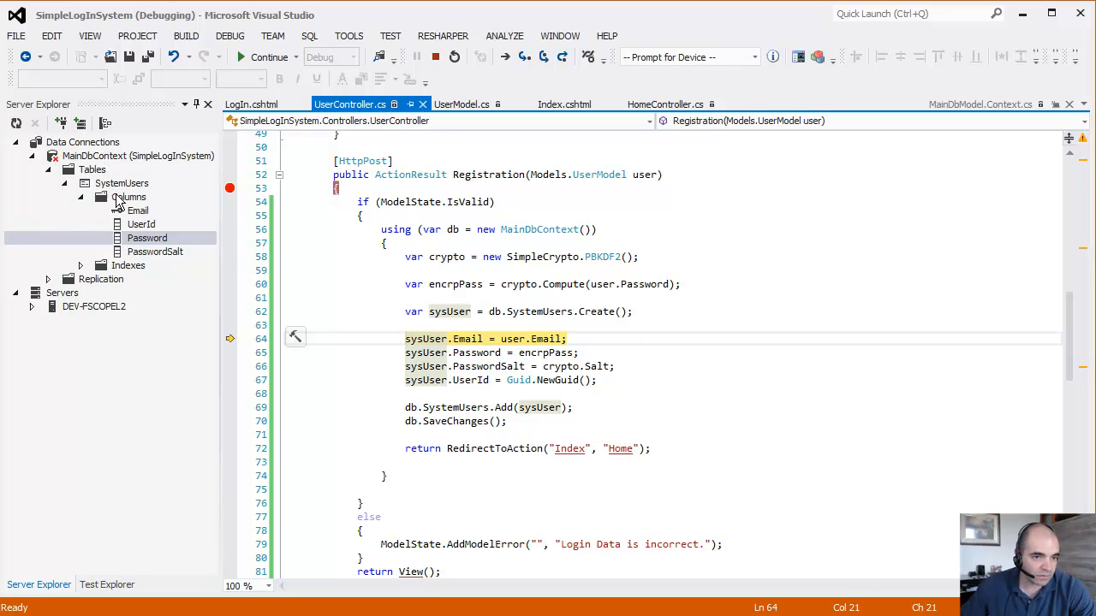
# - Use the SystemUsers table menu in Server Explorer and resume execution so registration completes
pyautogui.rightClick(120, 183)
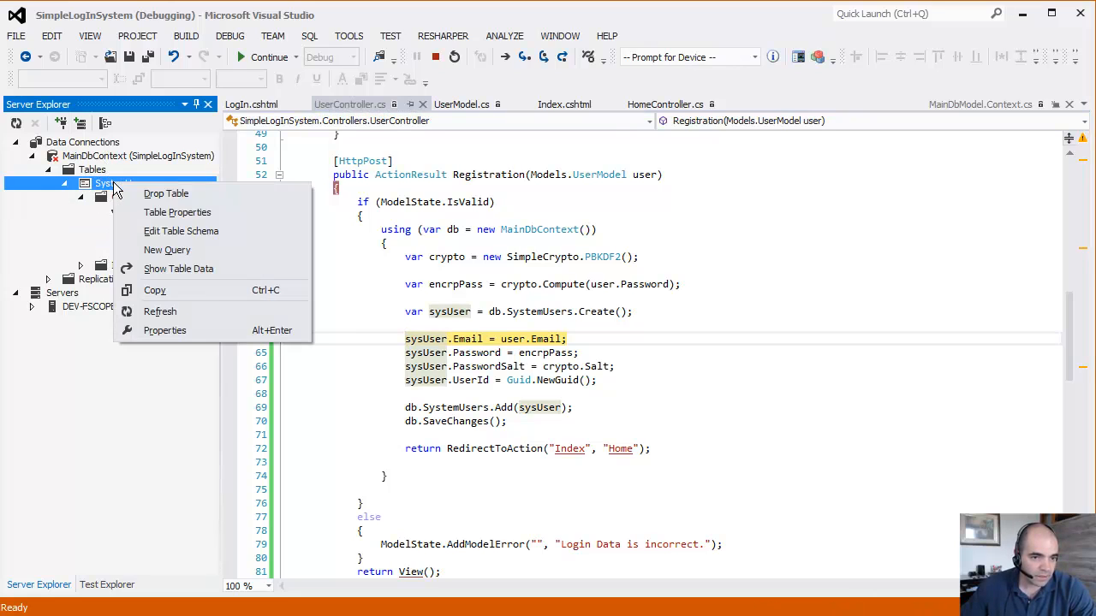
pyautogui.click(178, 267)
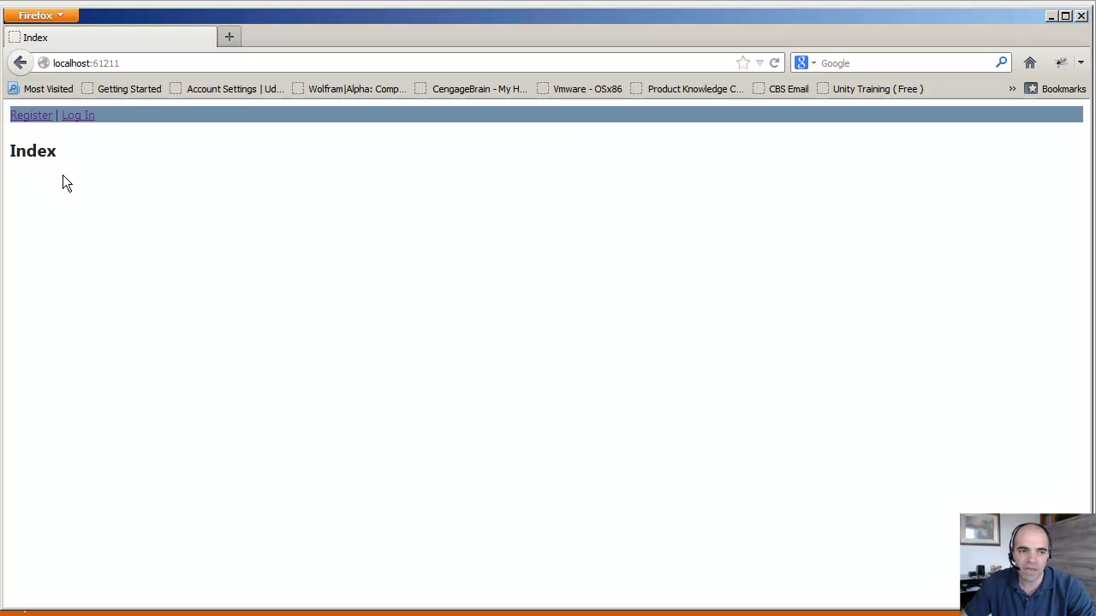
pyautogui.moveTo(237, 301)
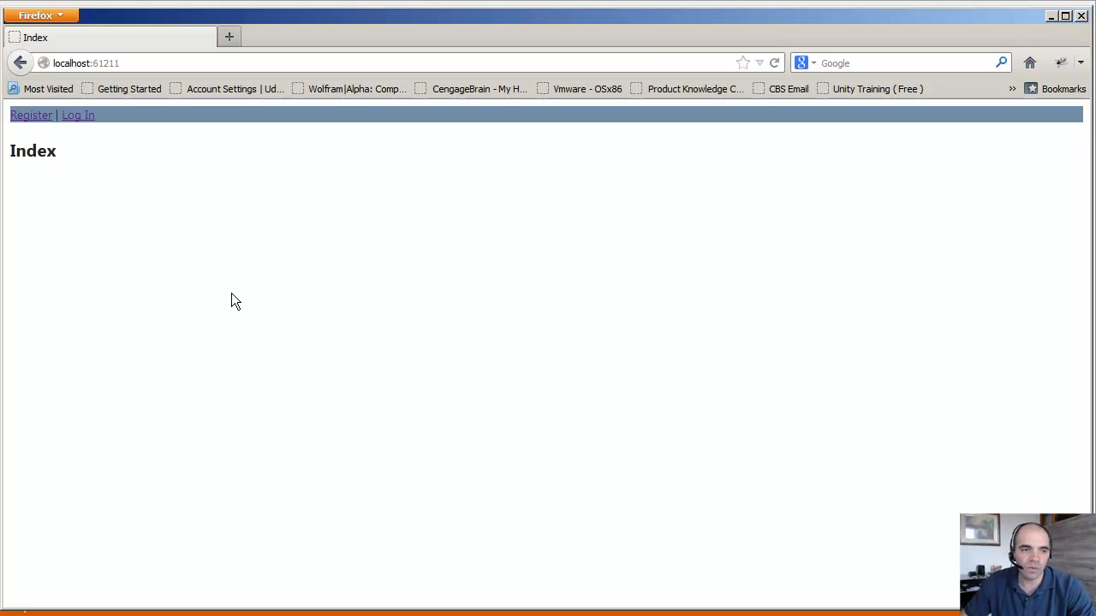
pyautogui.moveTo(124, 239)
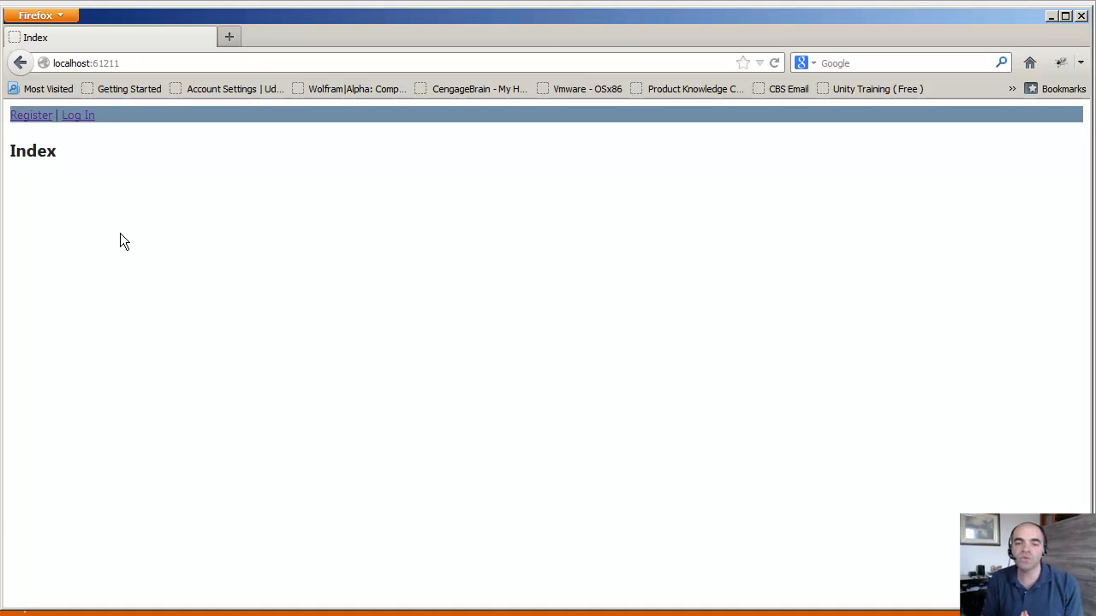
pyautogui.moveTo(127, 226)
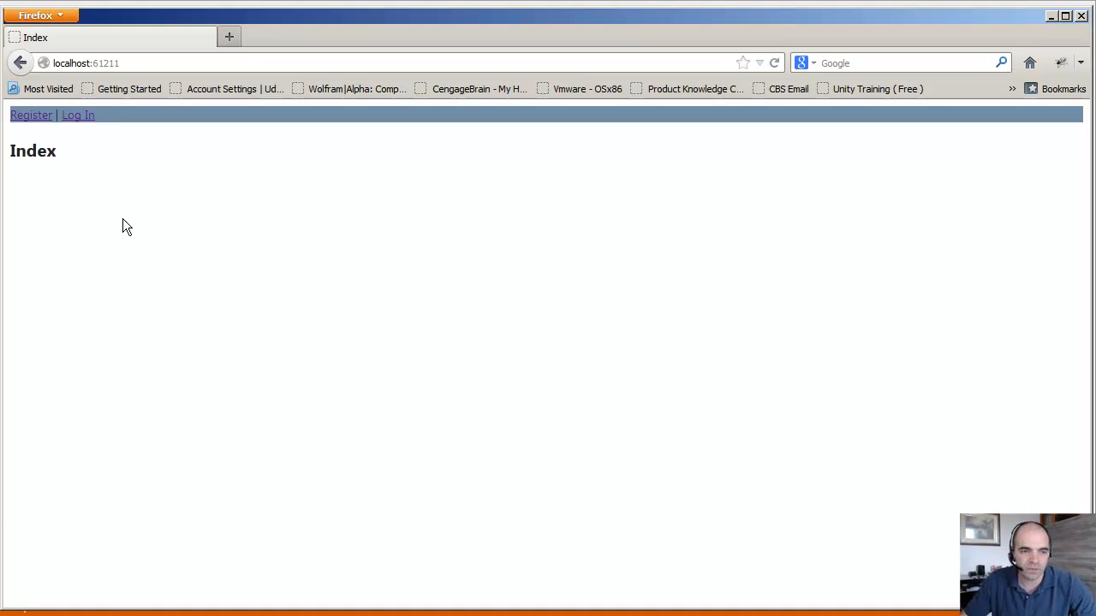
pyautogui.click(79, 115)
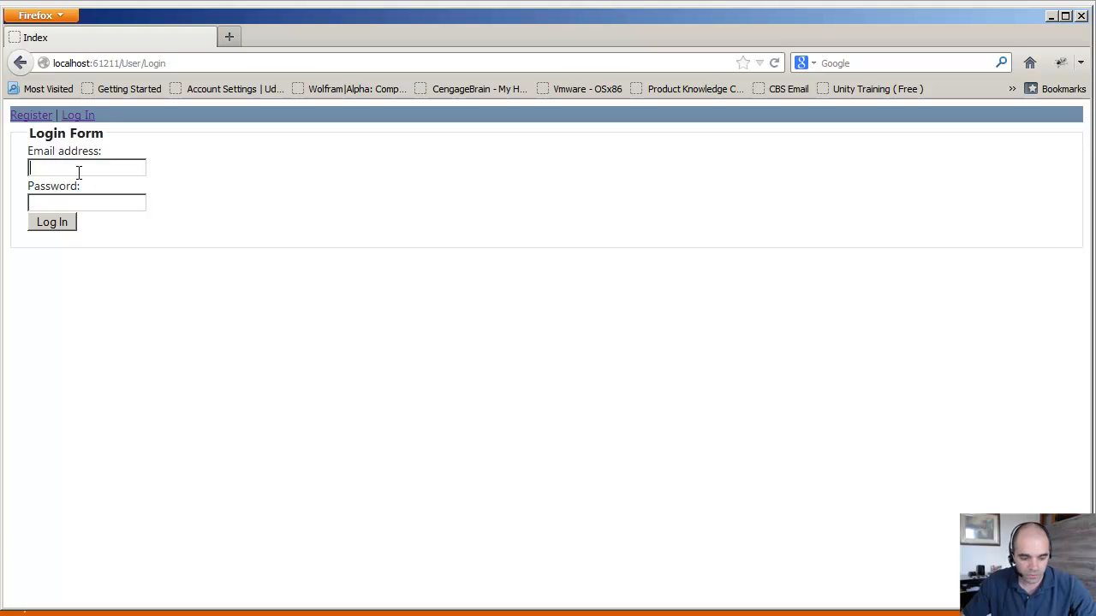
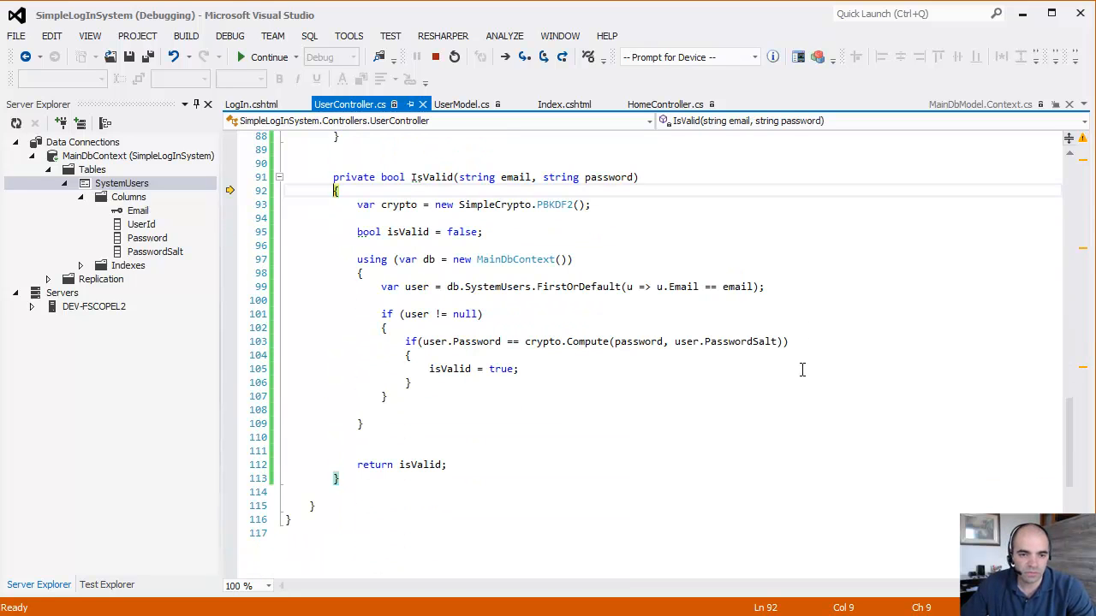
# - Step through IsValid past the database lookup to the null-user check
pyautogui.click(979, 105)
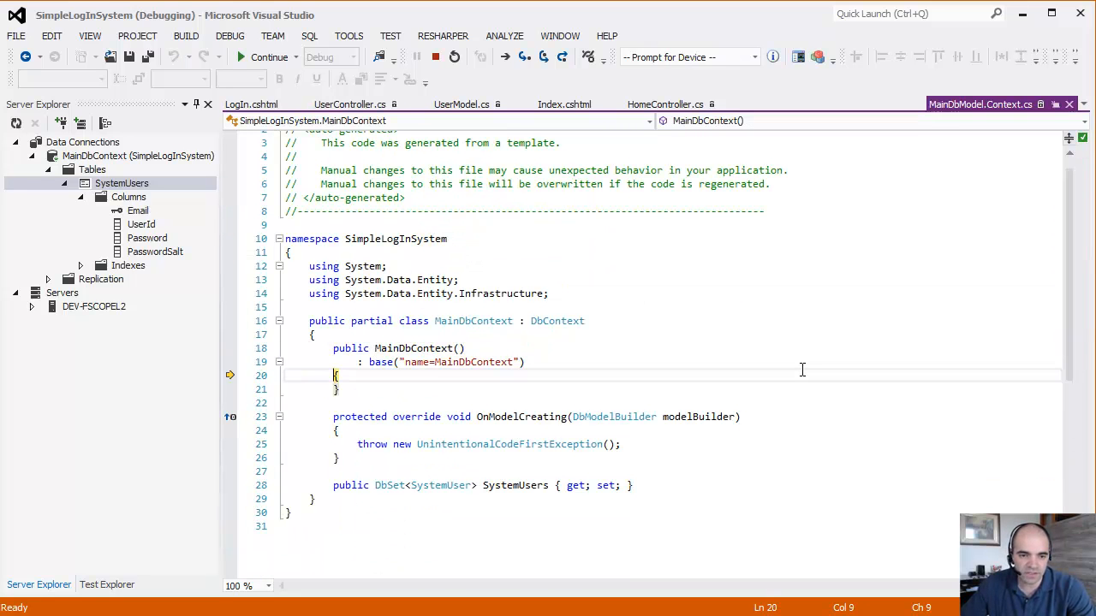
pyautogui.click(350, 104)
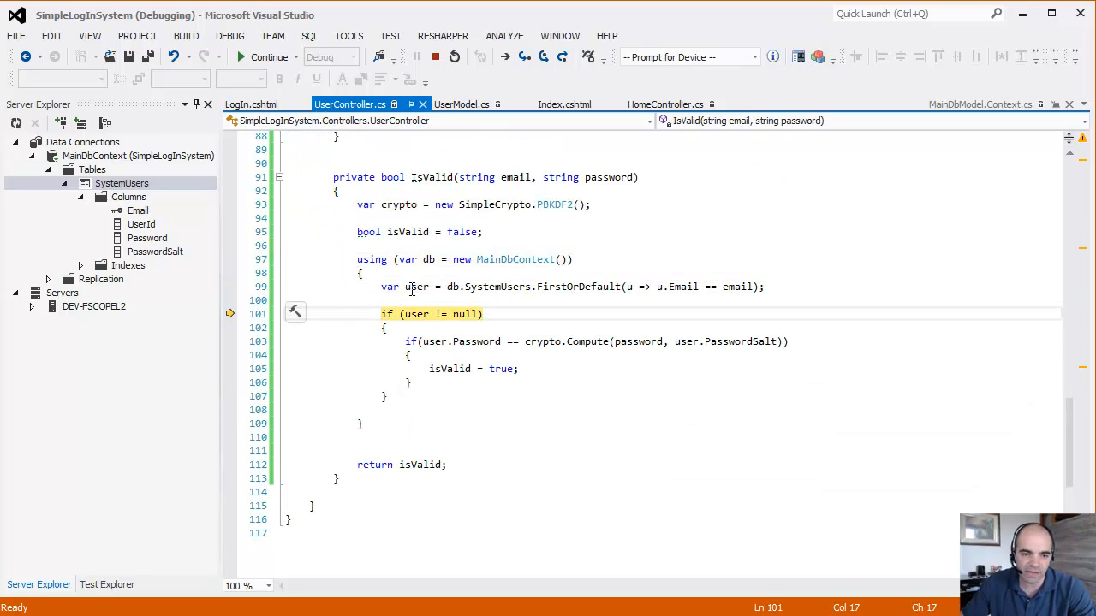
pyautogui.moveTo(417, 288)
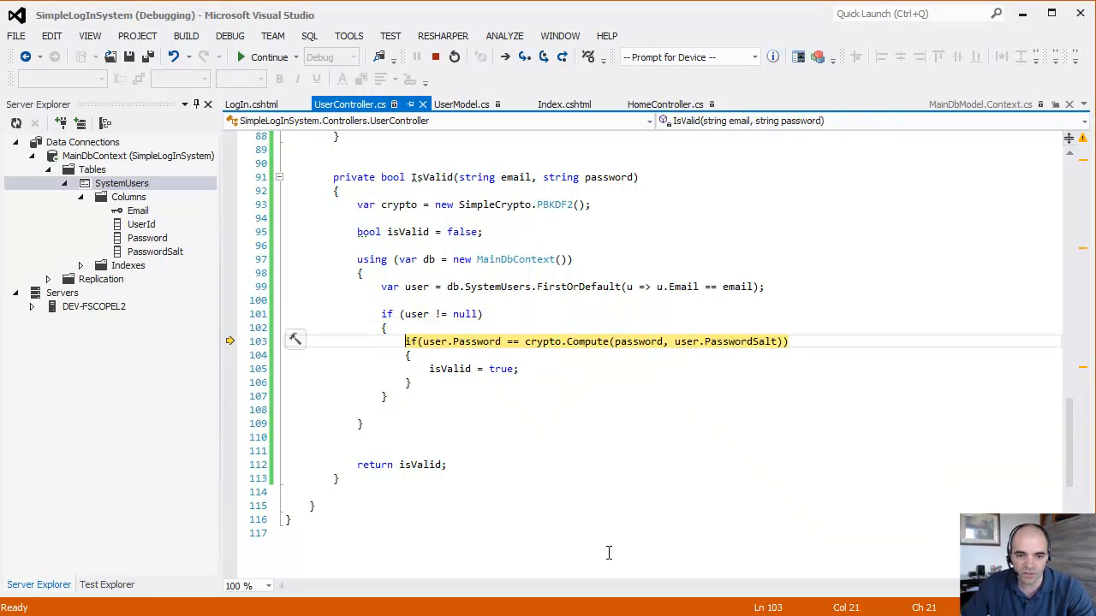
pyautogui.moveTo(733, 341)
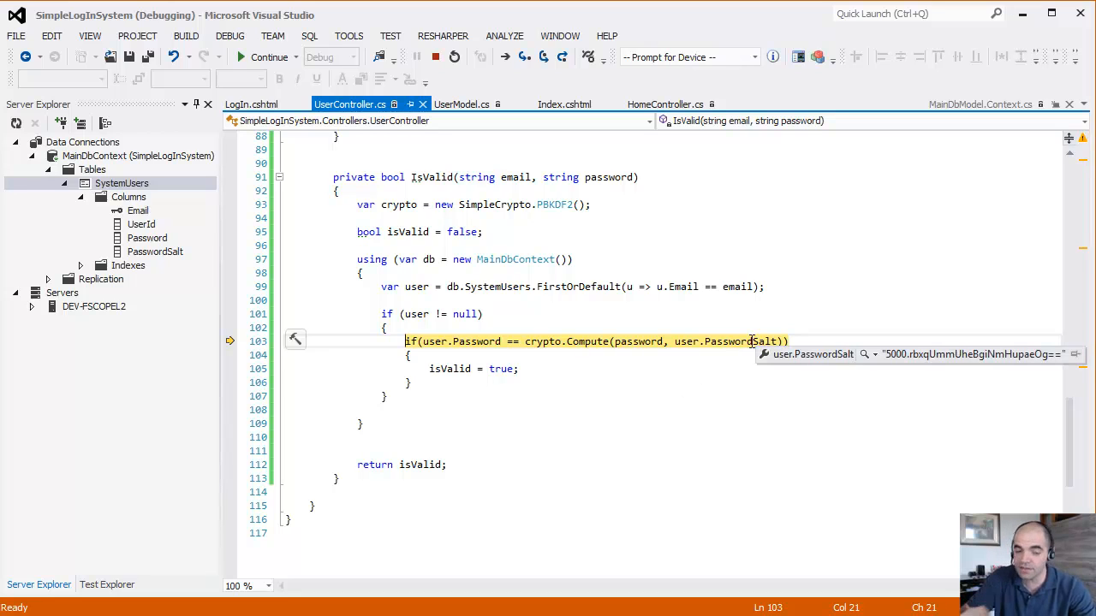
pyautogui.moveTo(637, 343)
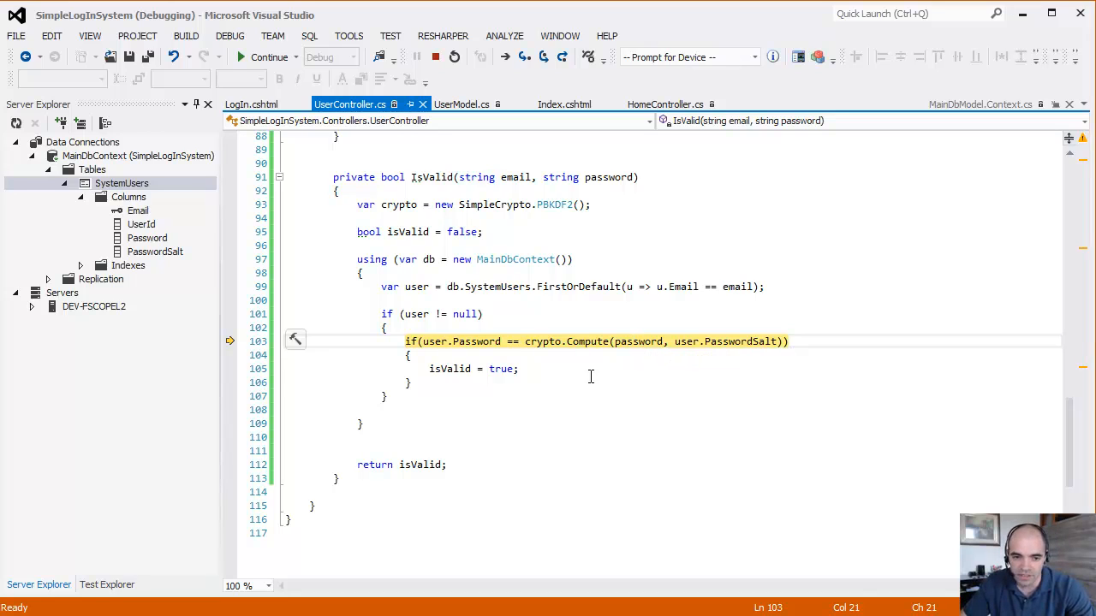
pyautogui.moveTo(473, 343)
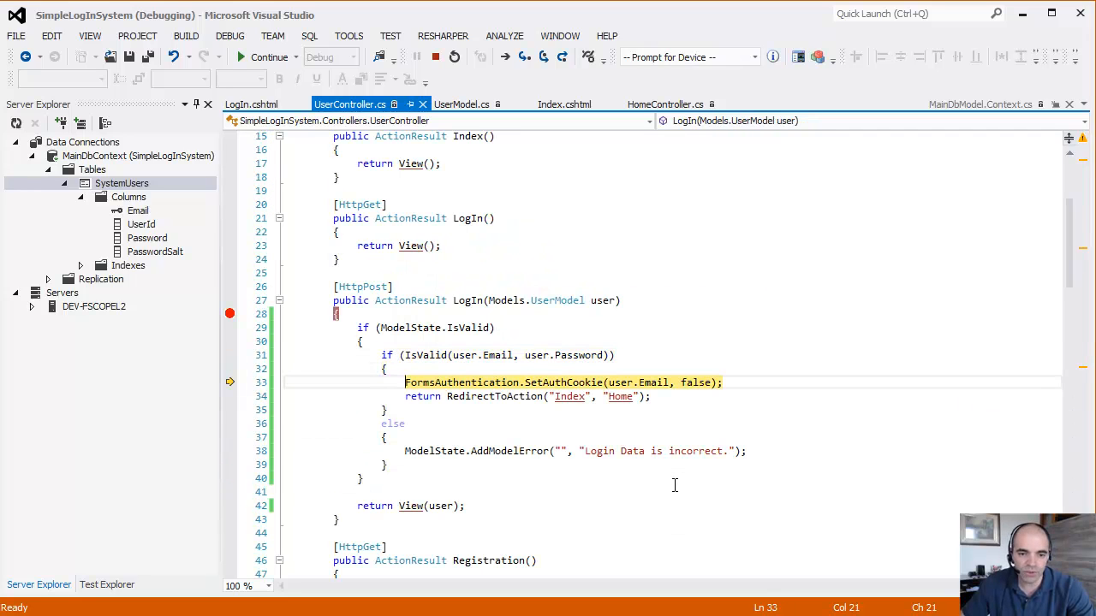
pyautogui.moveTo(897, 421)
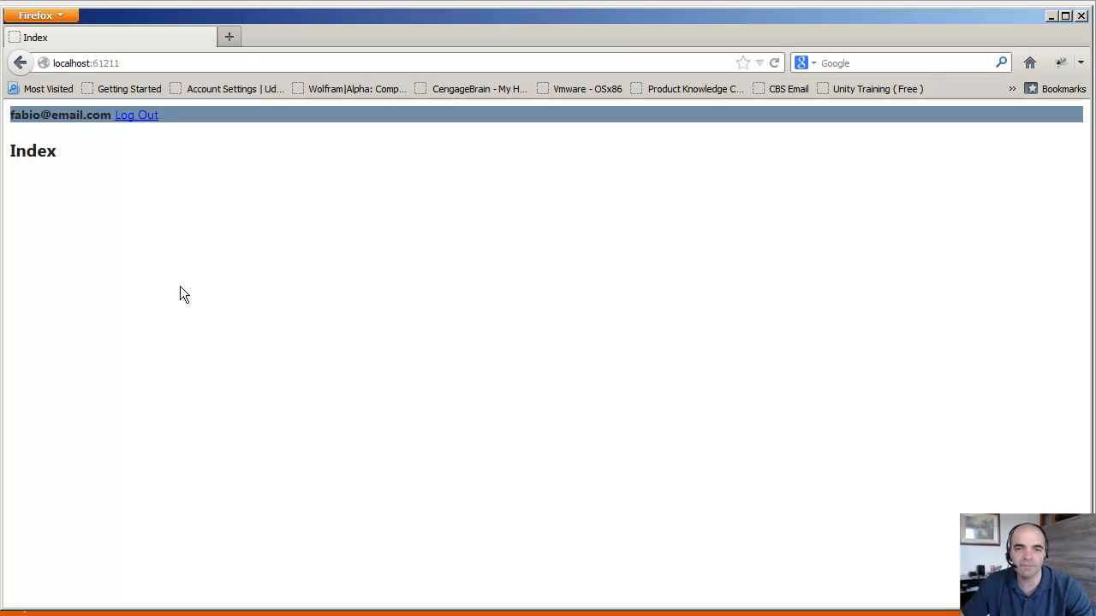
pyautogui.moveTo(222, 174)
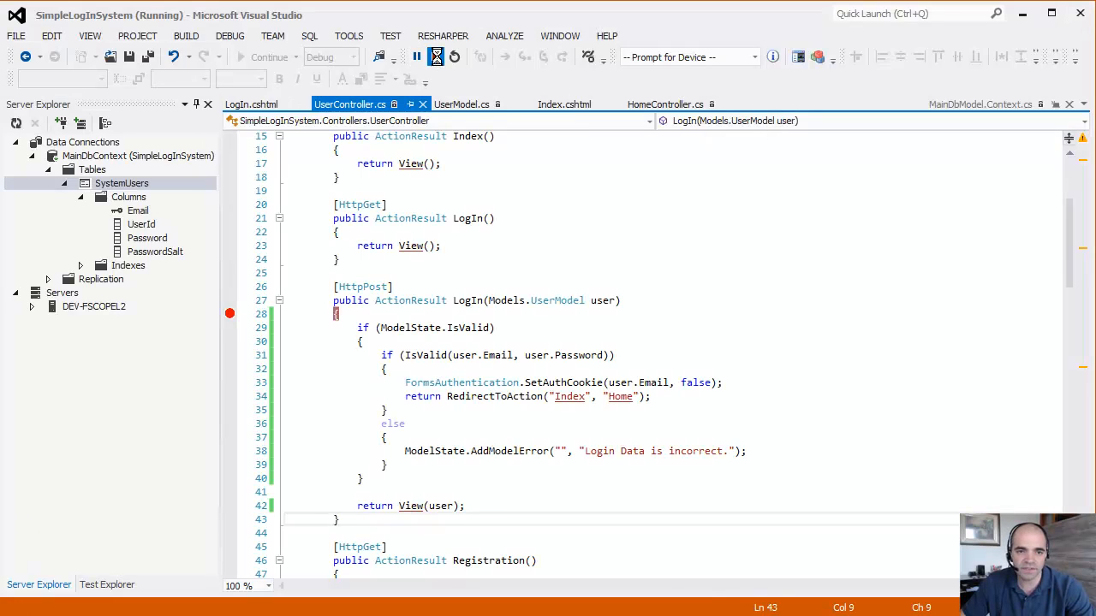
# - Stop debugging and add FormsAuthentication.SignOut(); to the LogOut action
pyautogui.click(435, 56)
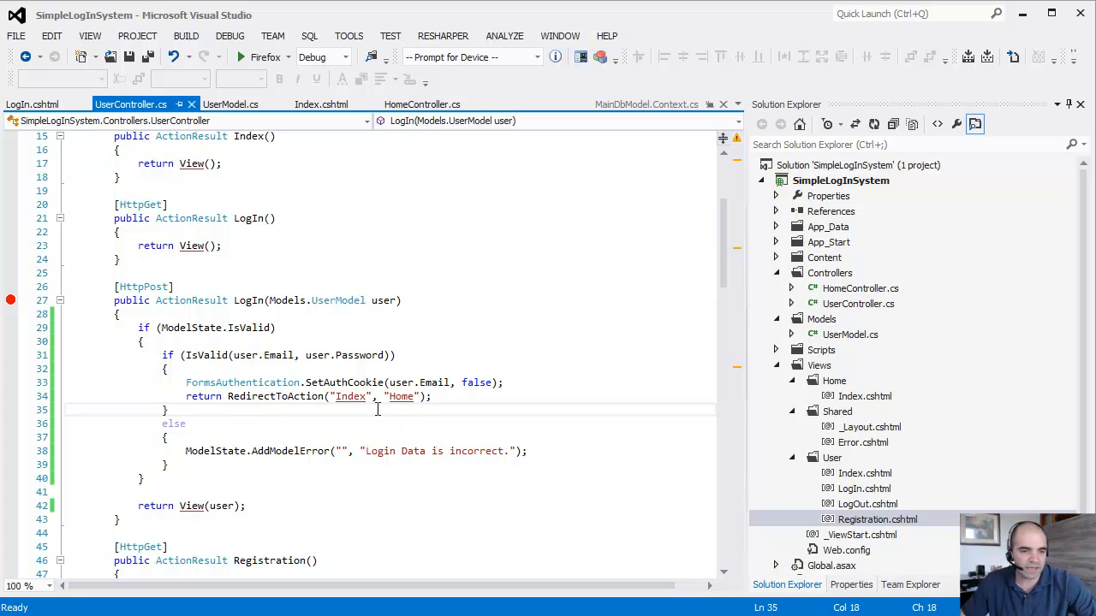
pyautogui.scroll(-3)
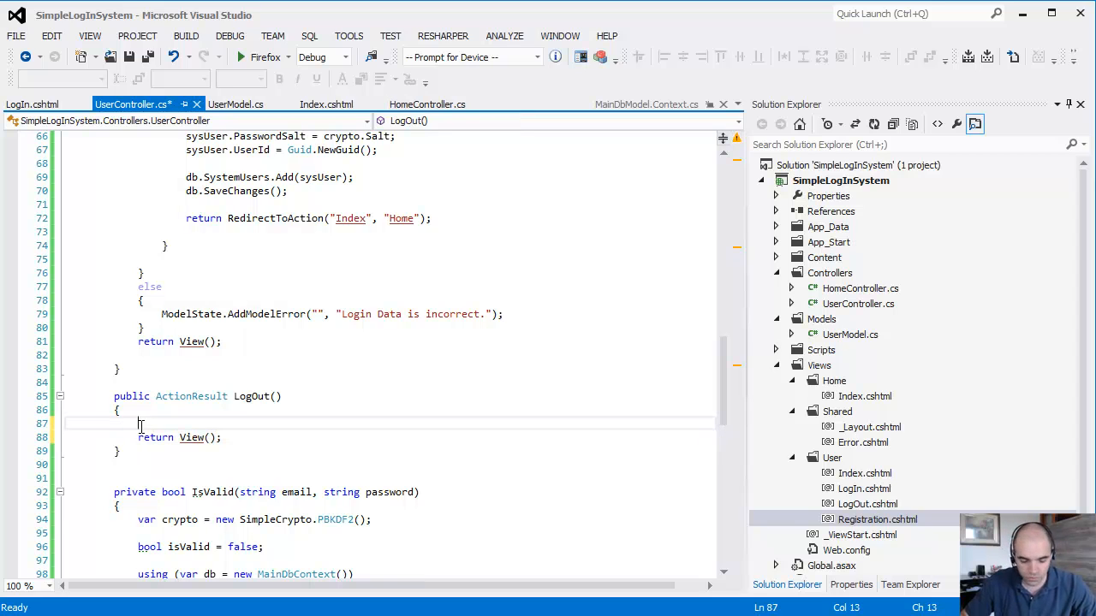
pyautogui.write('FormsAuthentication')
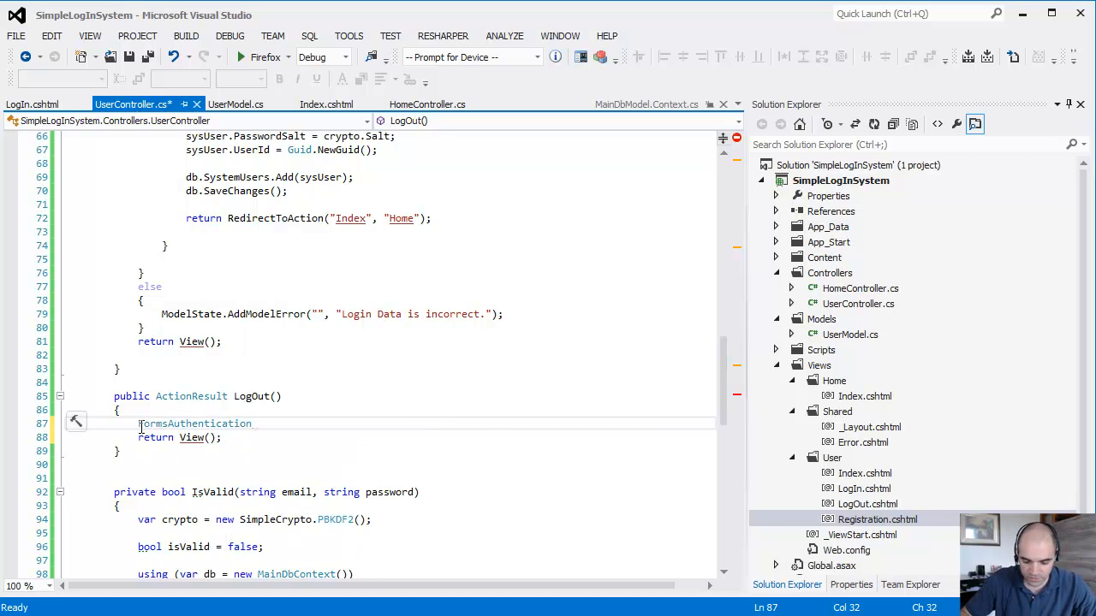
pyautogui.write('.SignOut')
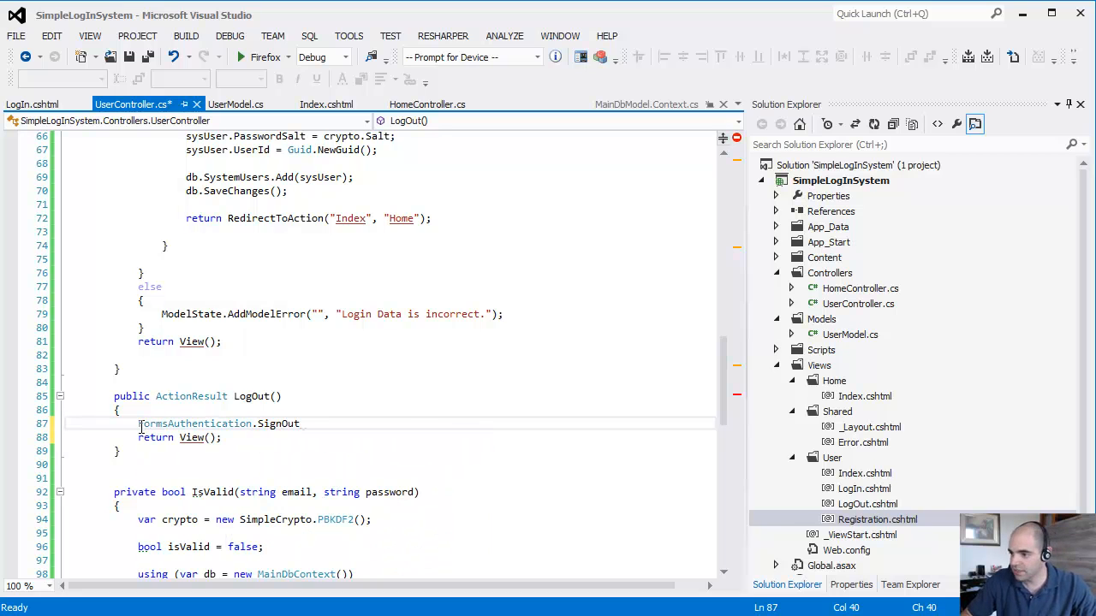
pyautogui.write('();')
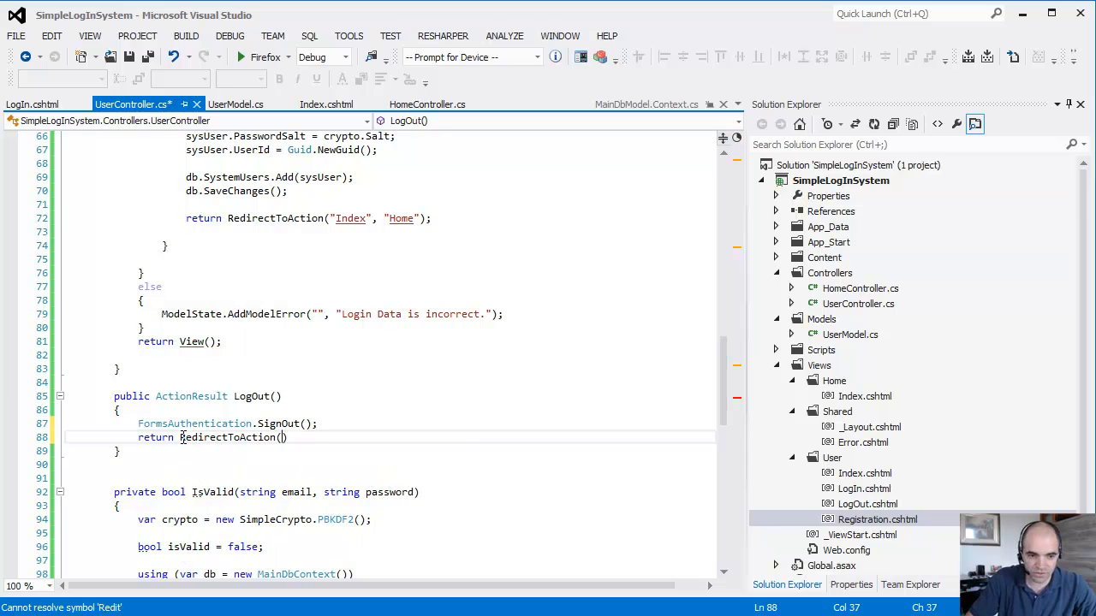
# - Make LogOut return RedirectToAction("Index", "home")
pyautogui.write('"Index"')
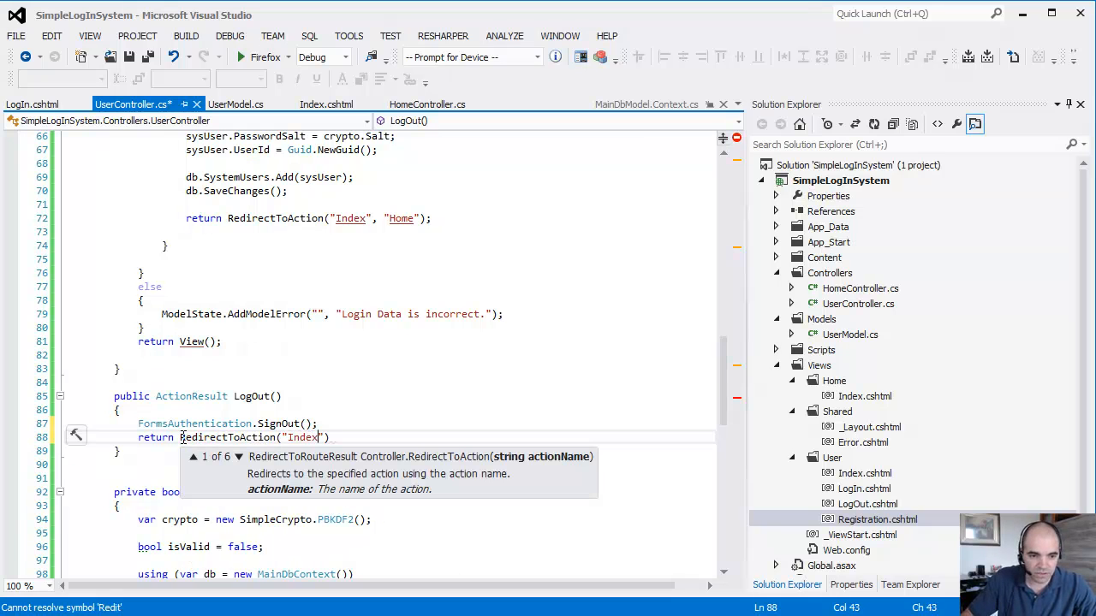
pyautogui.write(',"home')
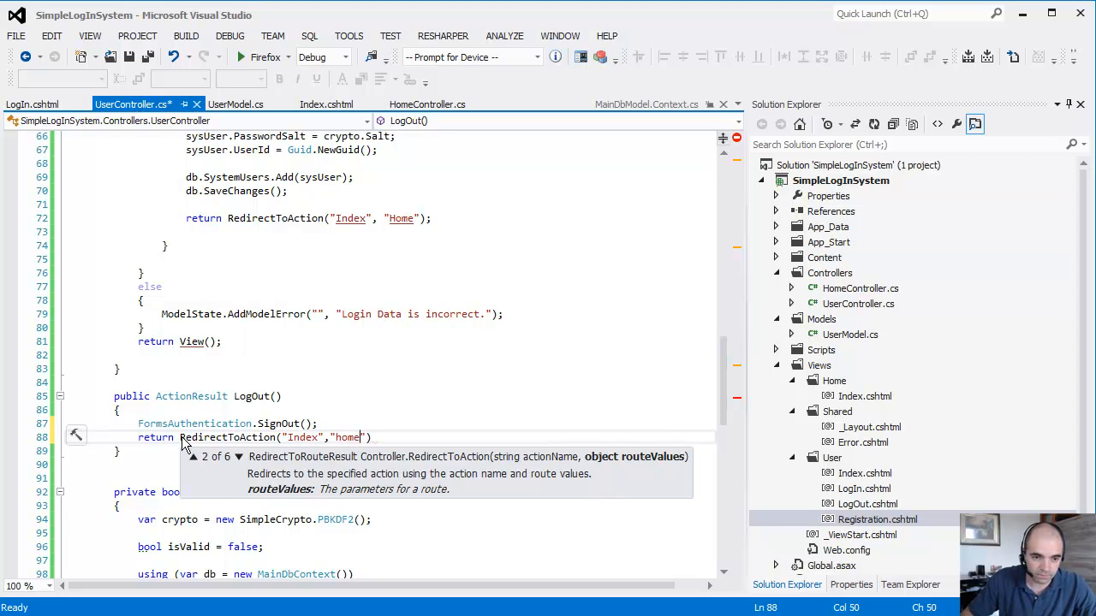
pyautogui.click(283, 396)
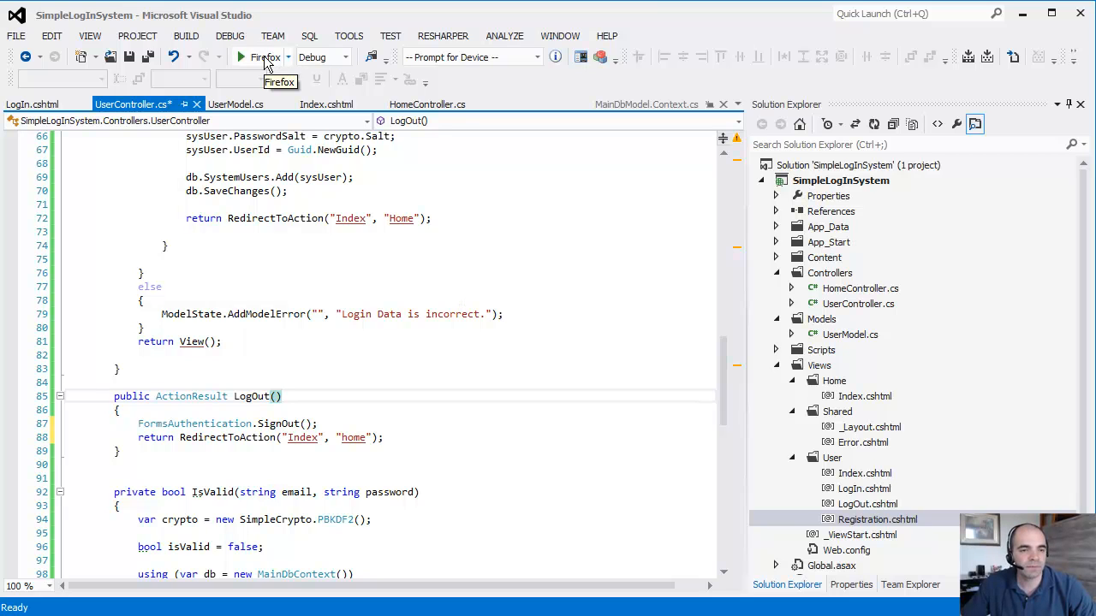
pyautogui.click(240, 56)
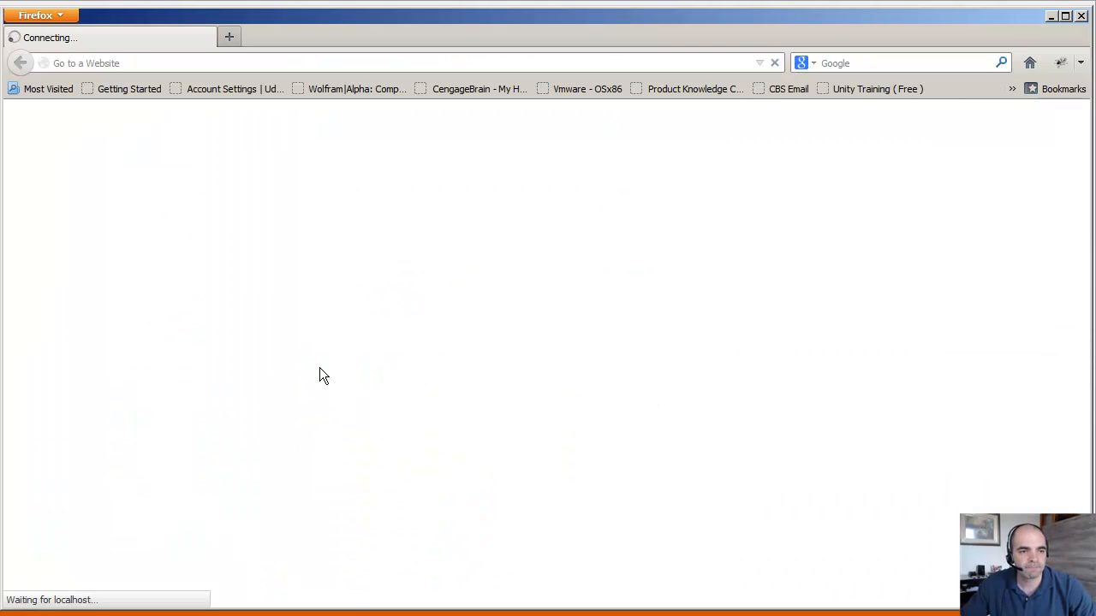
pyautogui.moveTo(328, 359)
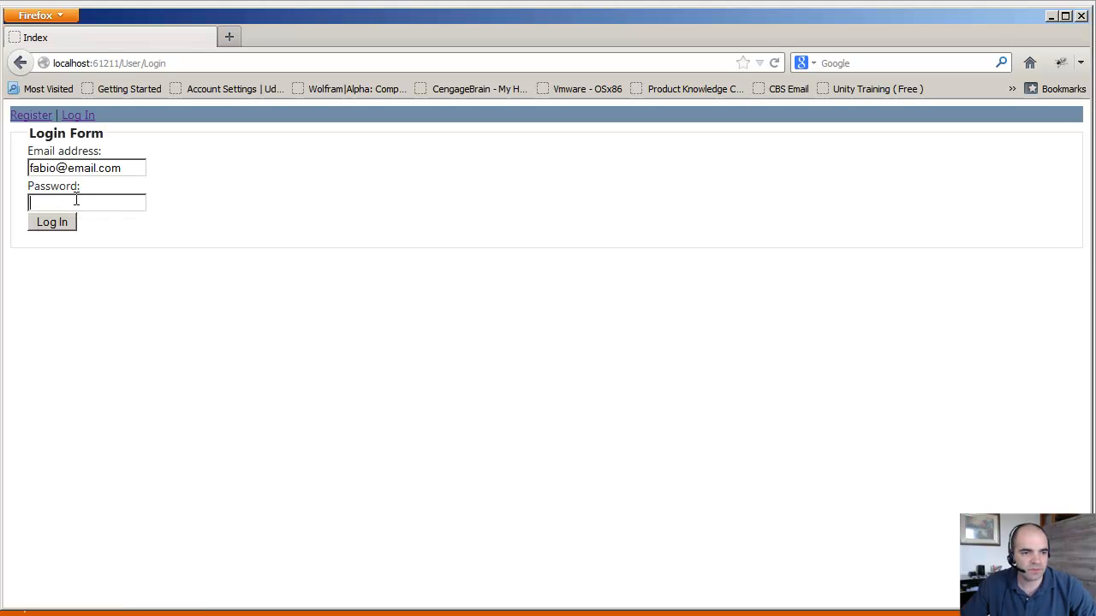
pyautogui.write('password')
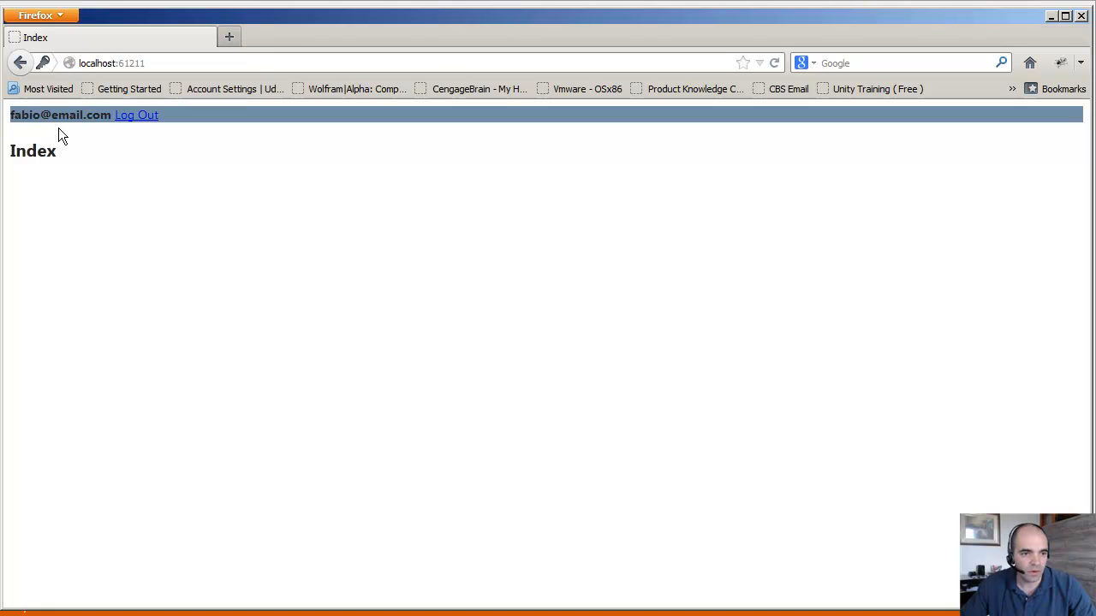
# - Log out, confirm the Register page opens, then return to the empty Login form
pyautogui.click(137, 115)
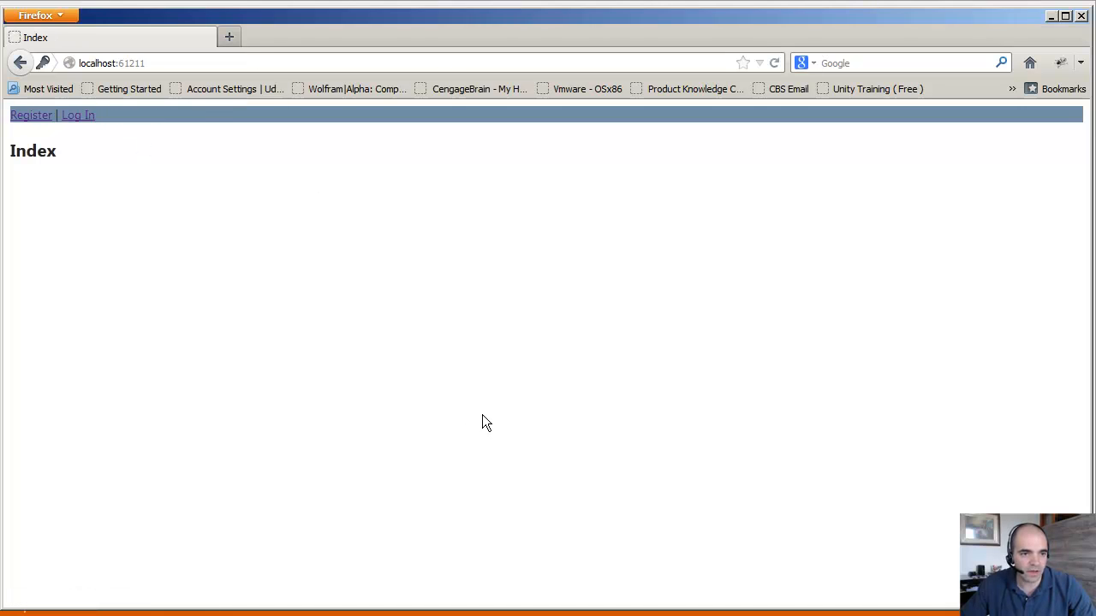
pyautogui.moveTo(192, 260)
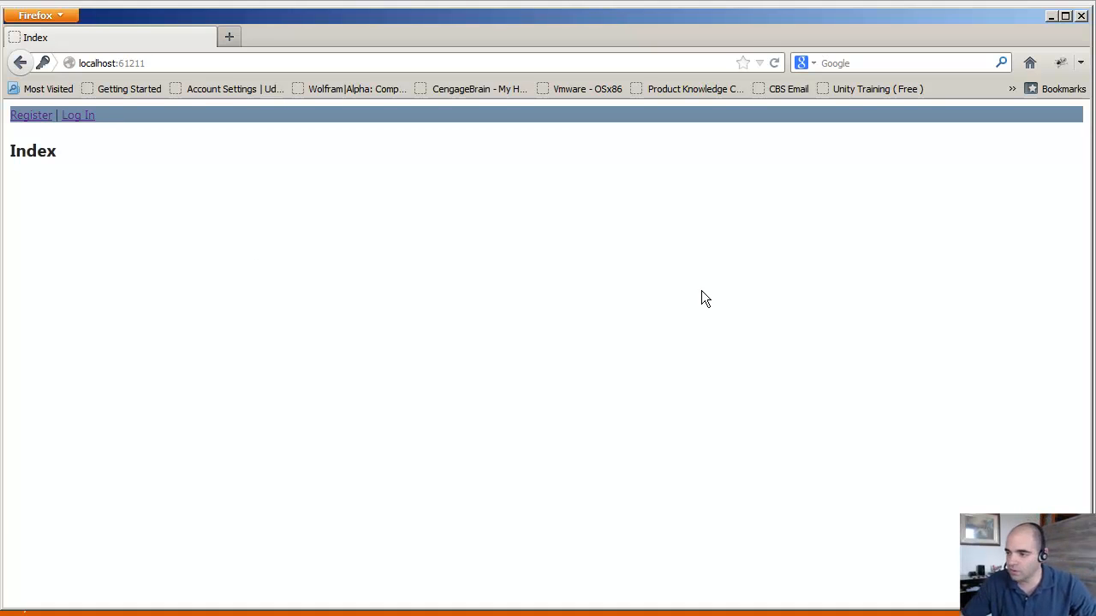
pyautogui.moveTo(368, 342)
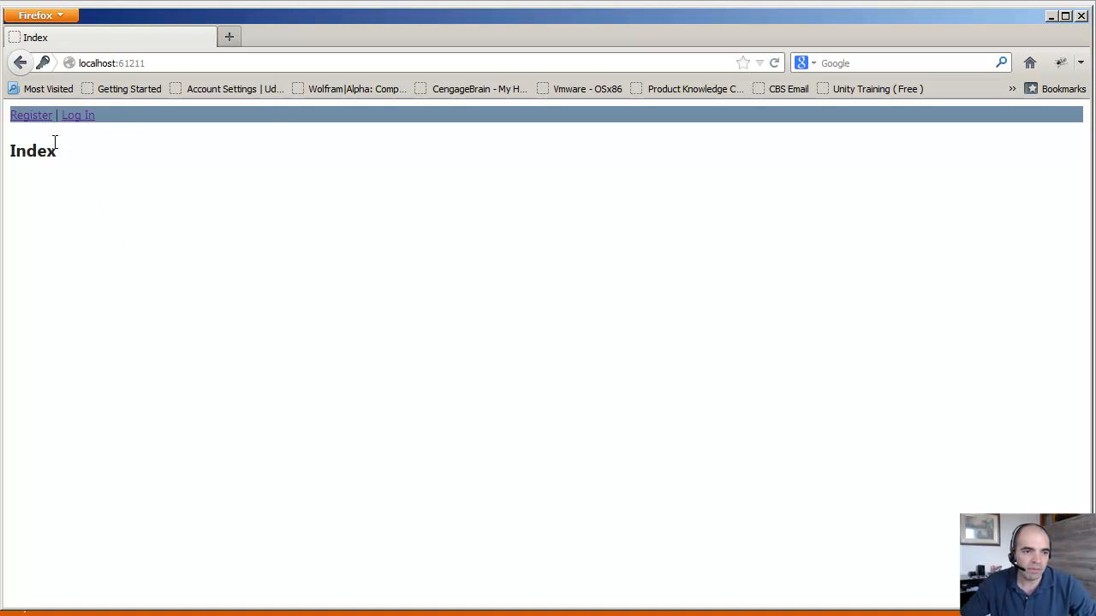
pyautogui.click(31, 115)
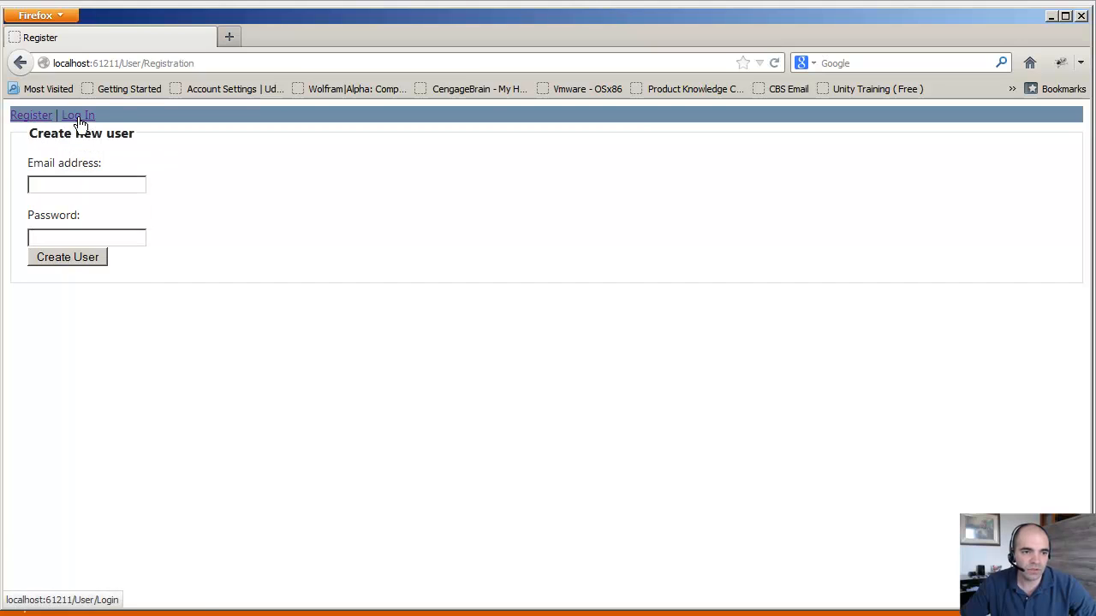
pyautogui.click(79, 115)
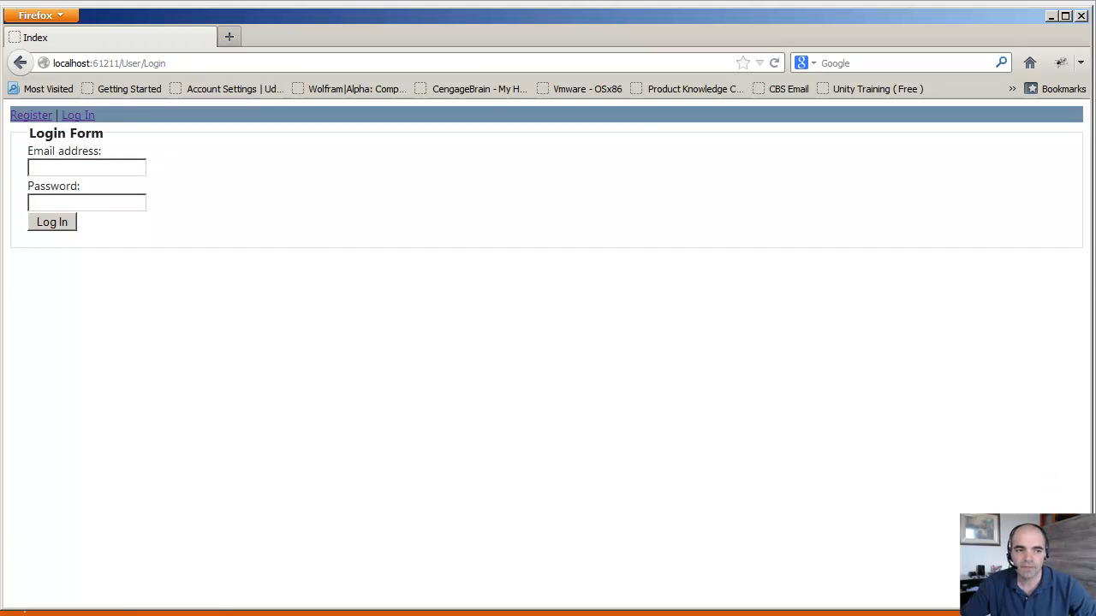